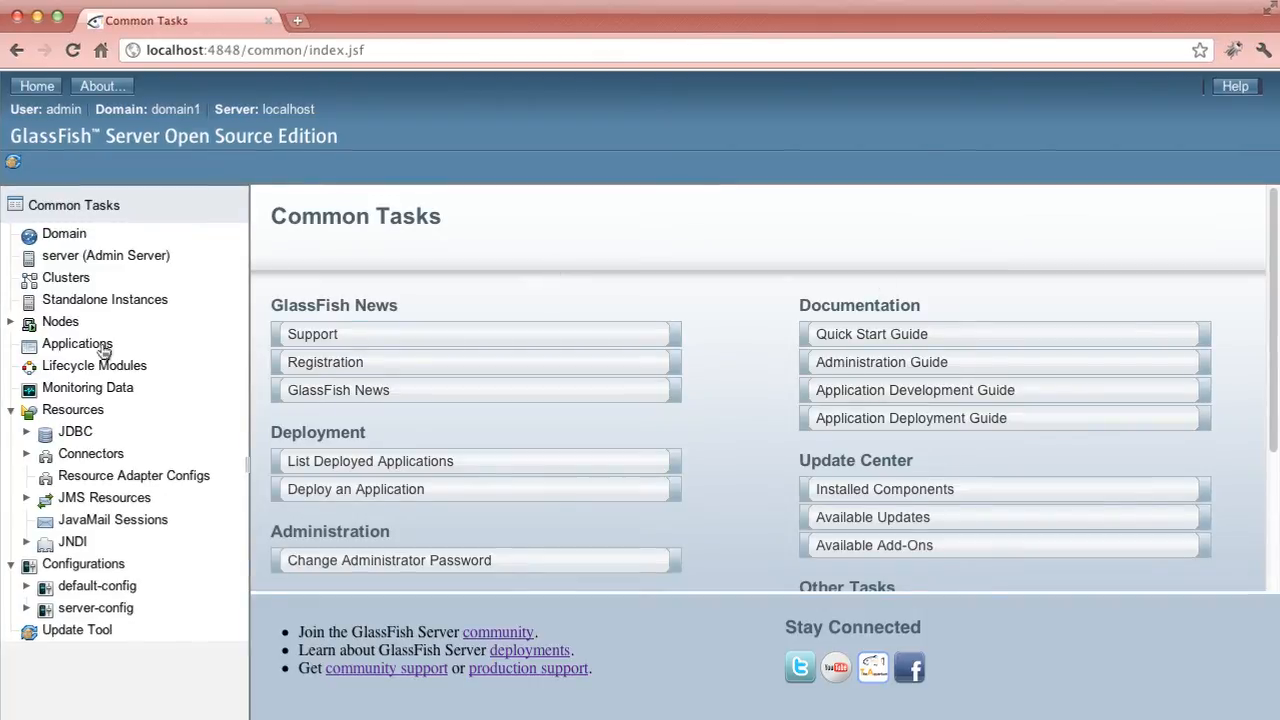
- From the Nodes list, start a new SSH node and name it bigtruck
left_click(60, 320)
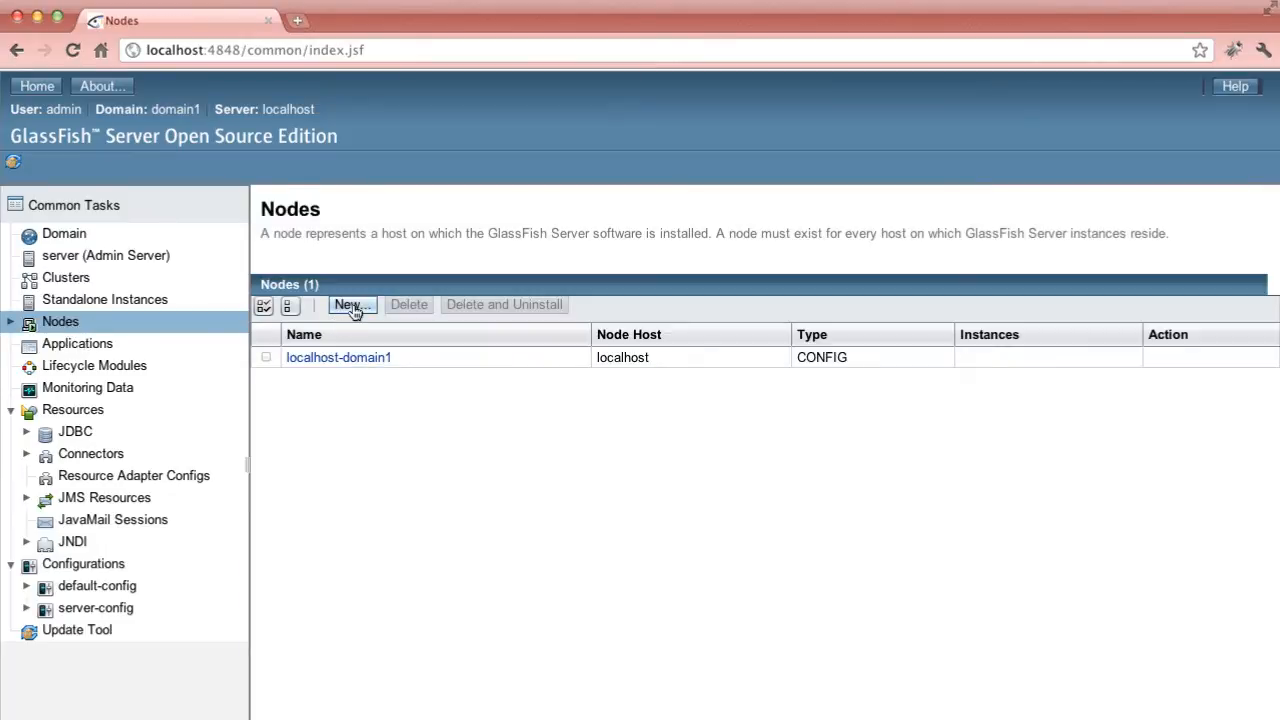
left_click(350, 304)
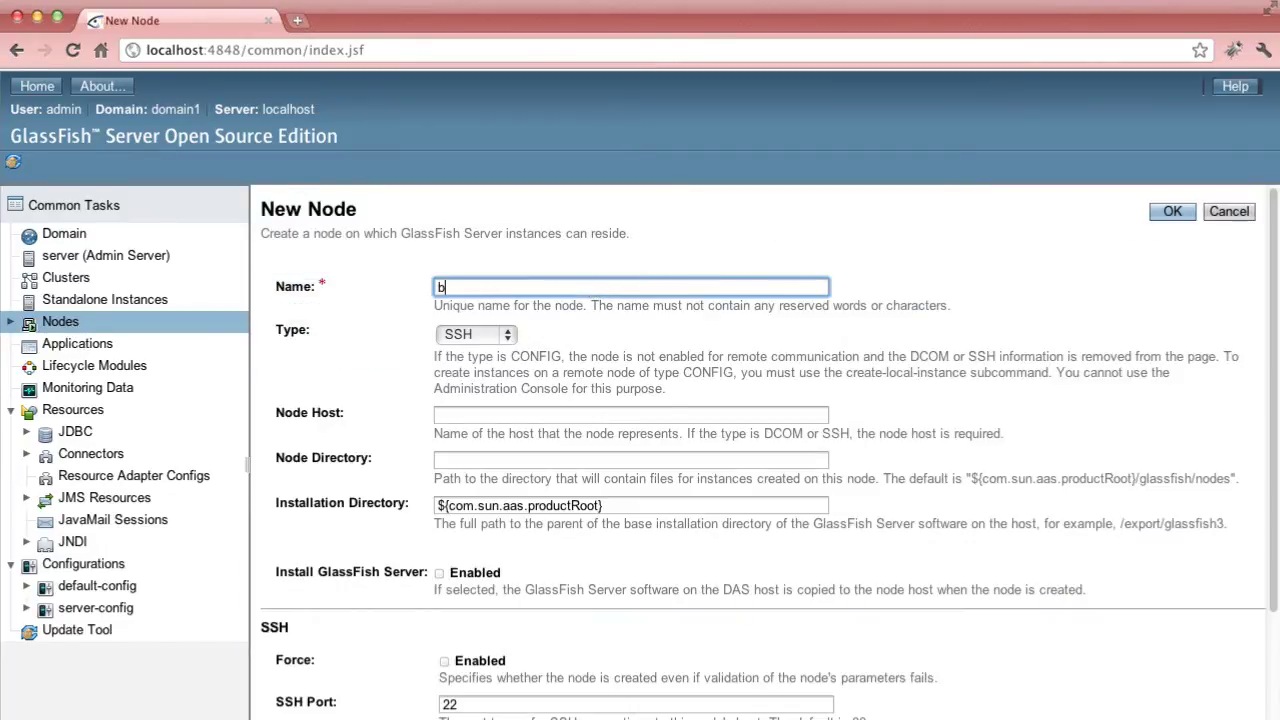
type("igtru")
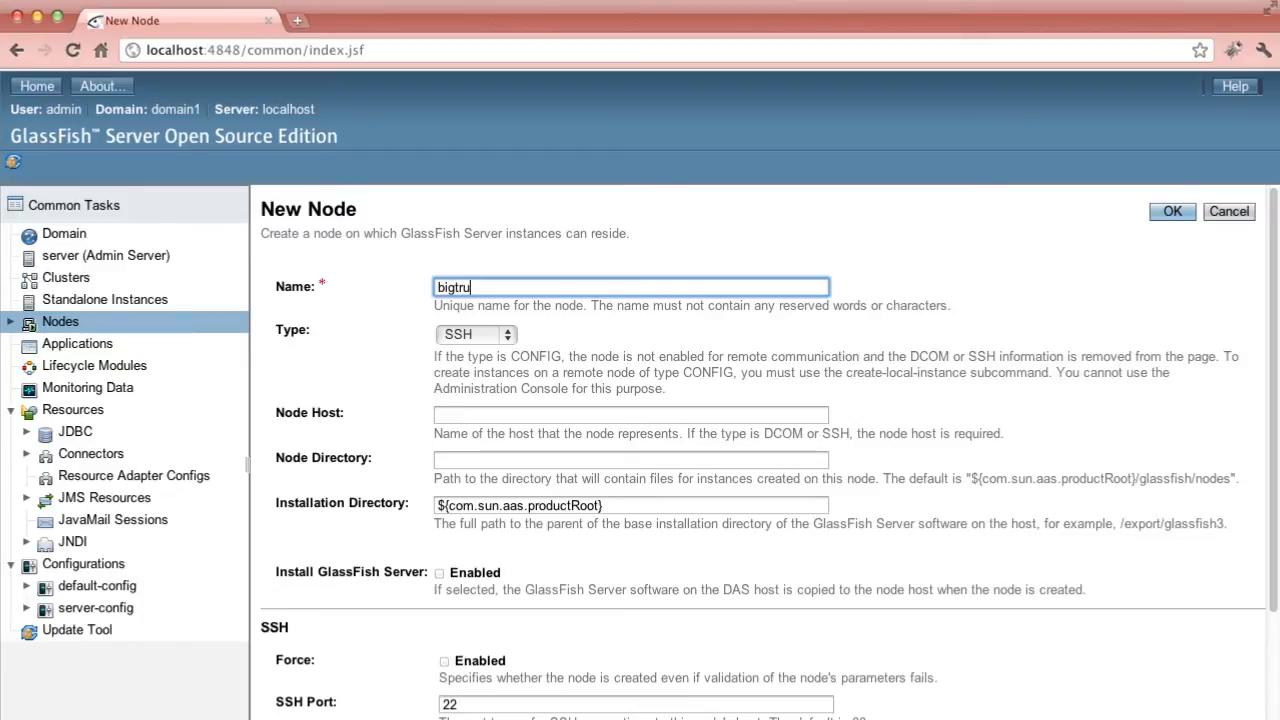
type("ck")
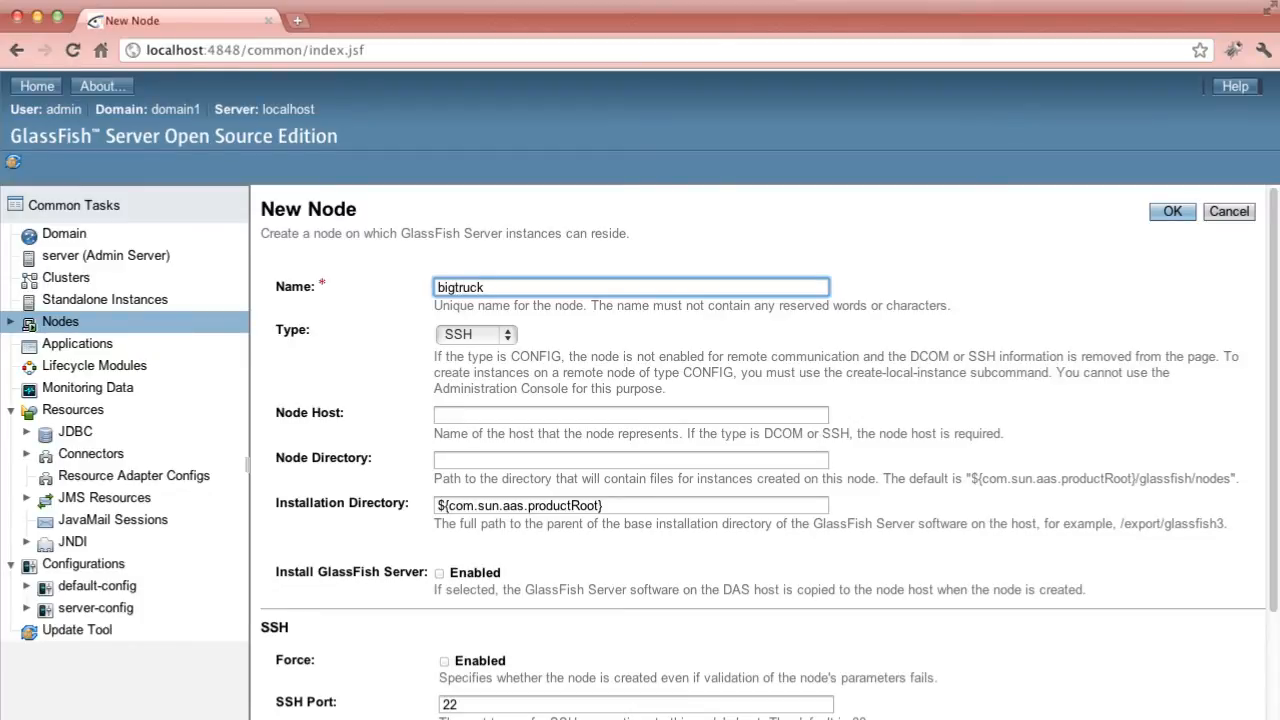
mouse_move(524, 336)
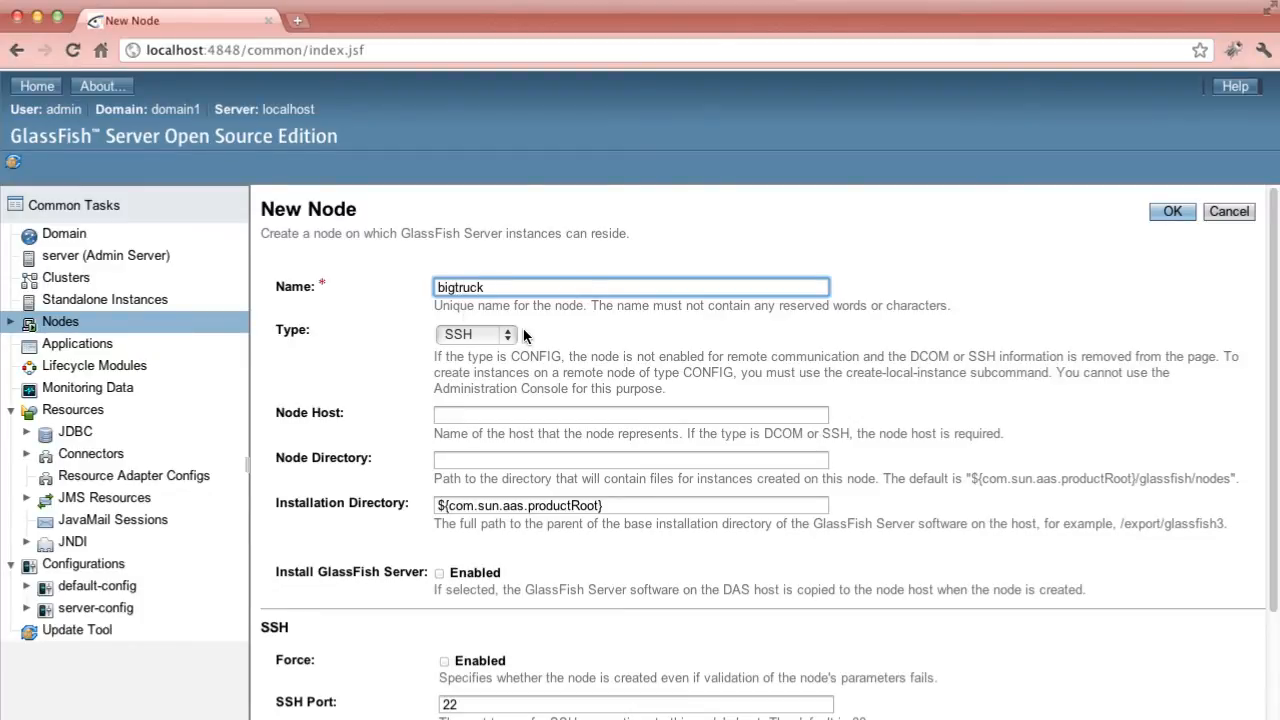
left_click(630, 414)
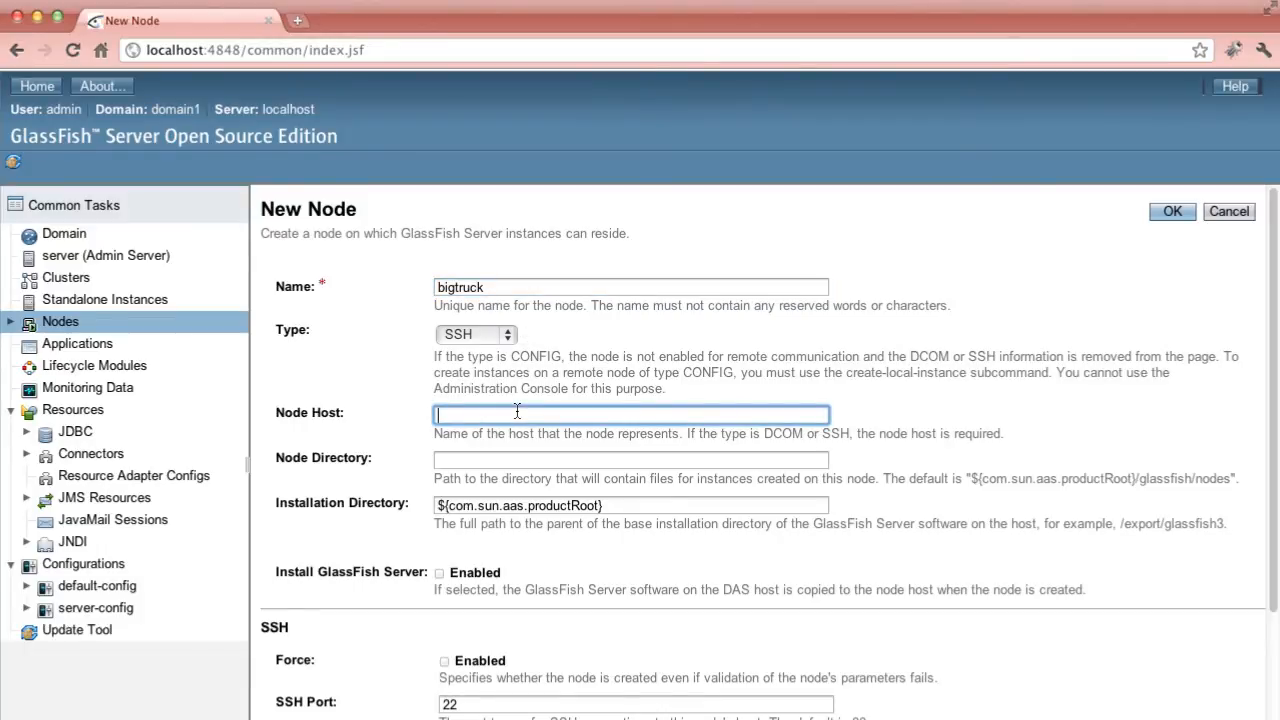
- Set host bigtruck.us.oracle.com, install directory /export/glassfish3, and enable Install GlassFish Server
type("bigtruck.us.oracle.com")
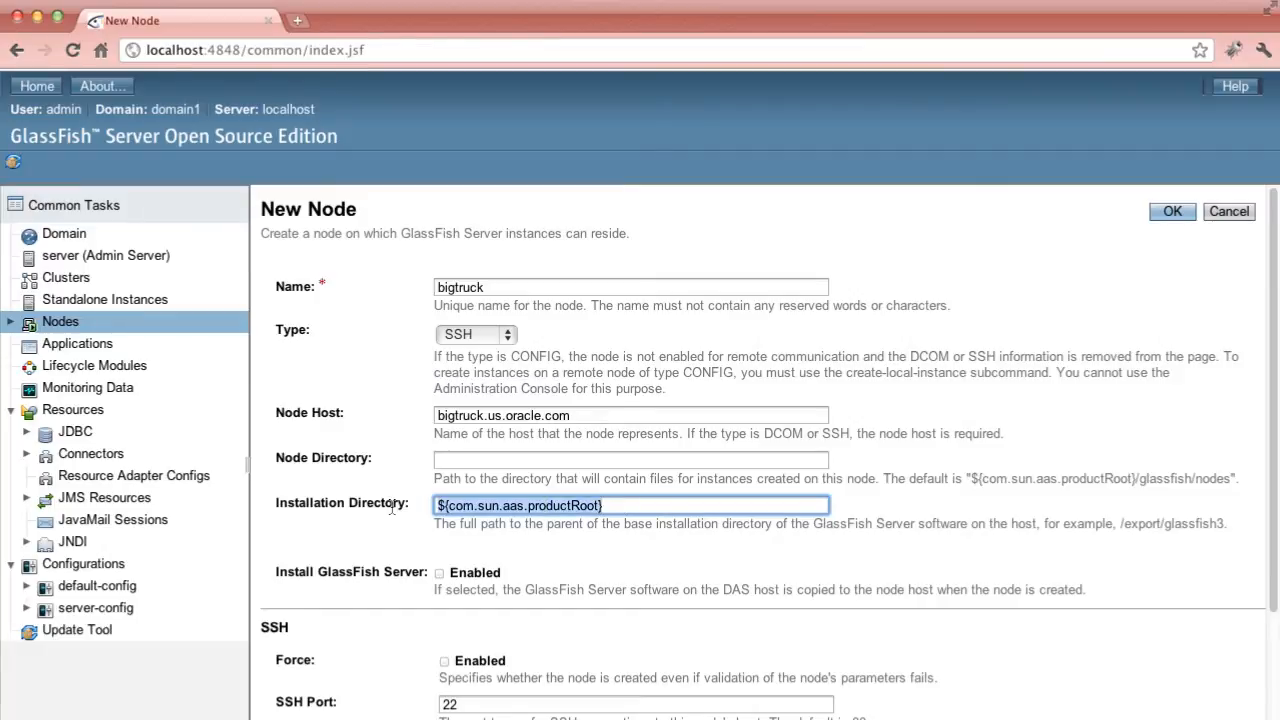
type("/export/")
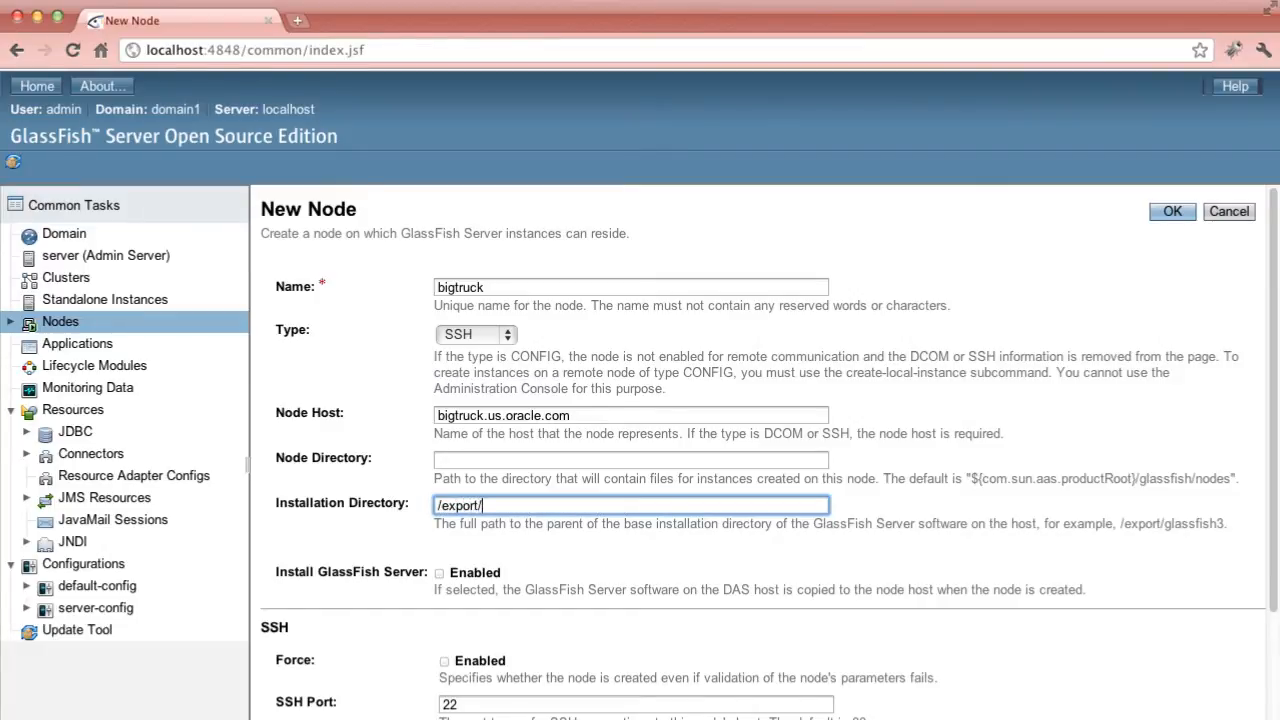
type("glassfish3")
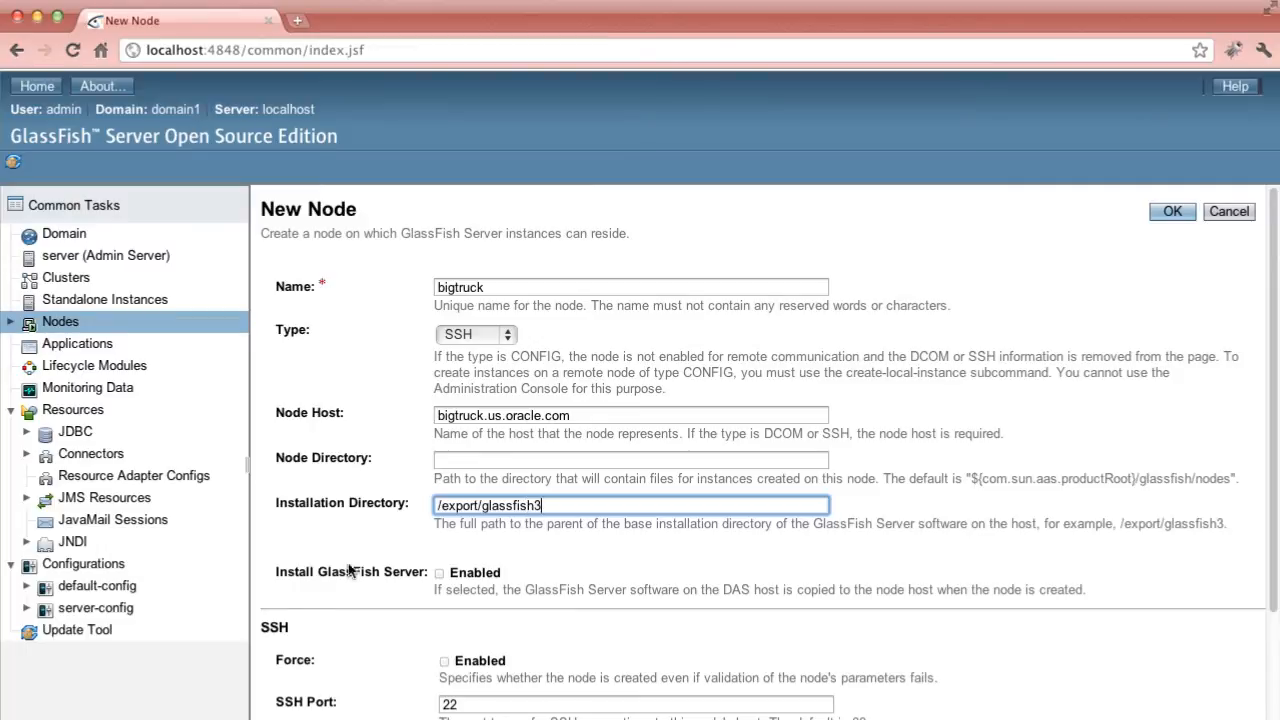
left_click(438, 572)
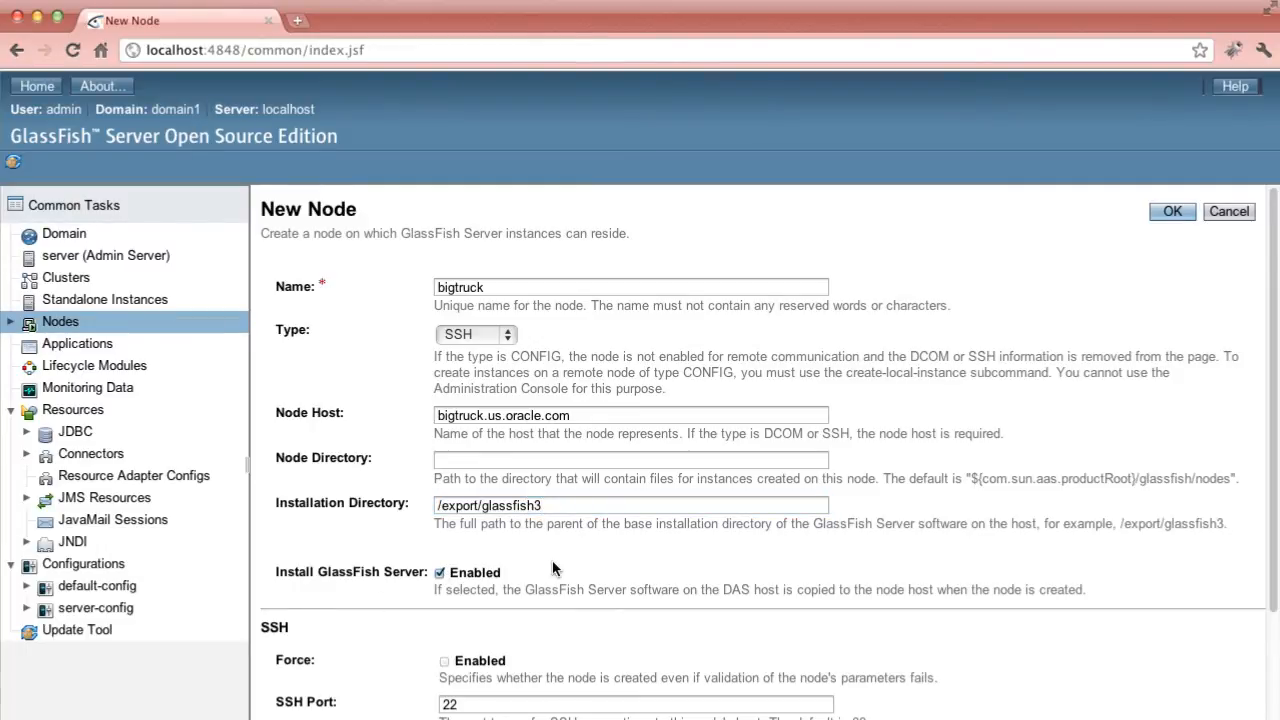
mouse_move(1136, 380)
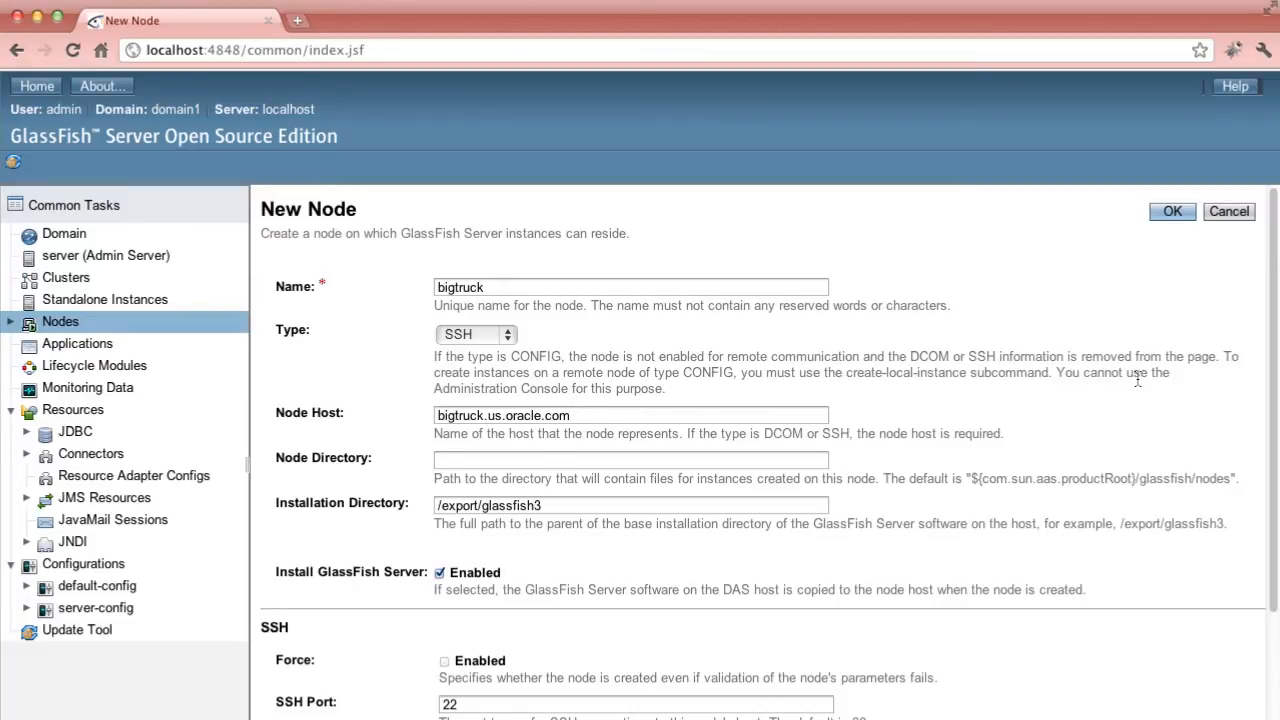
- In the SSH section, keep Key File authentication and enable Setup SSH for the SSH user
scroll("down", 3)
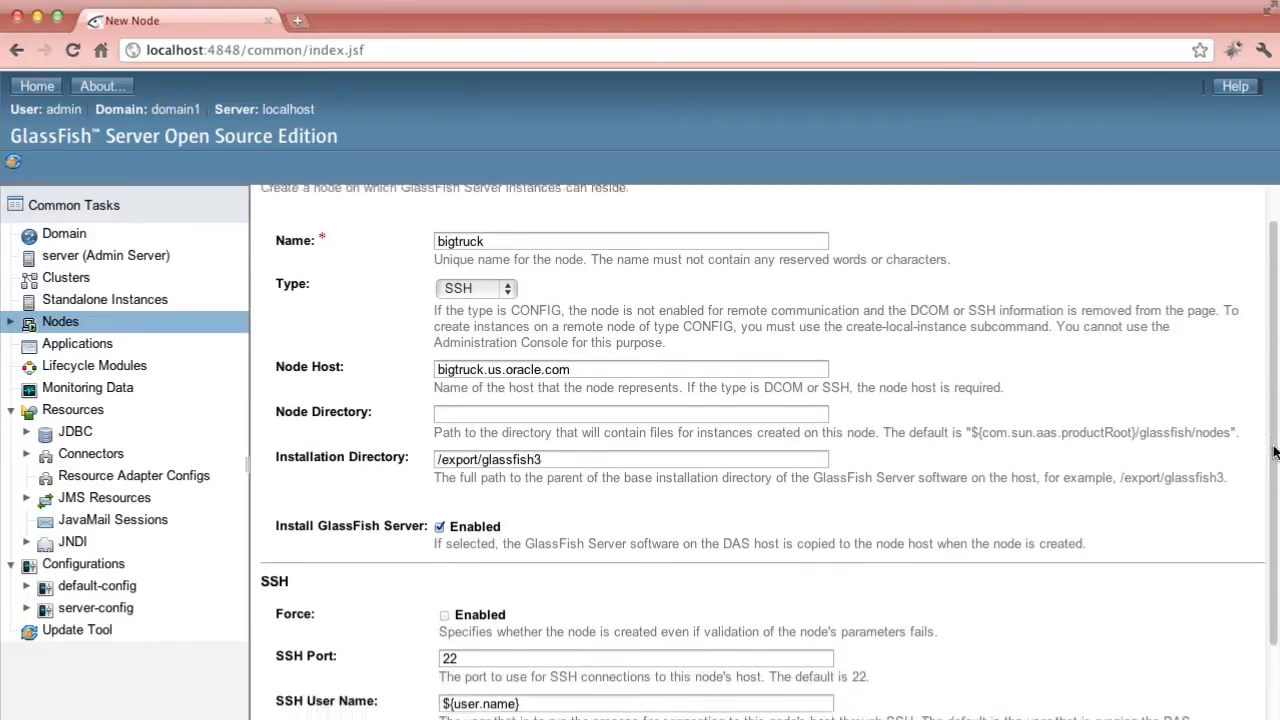
scroll("down", 3)
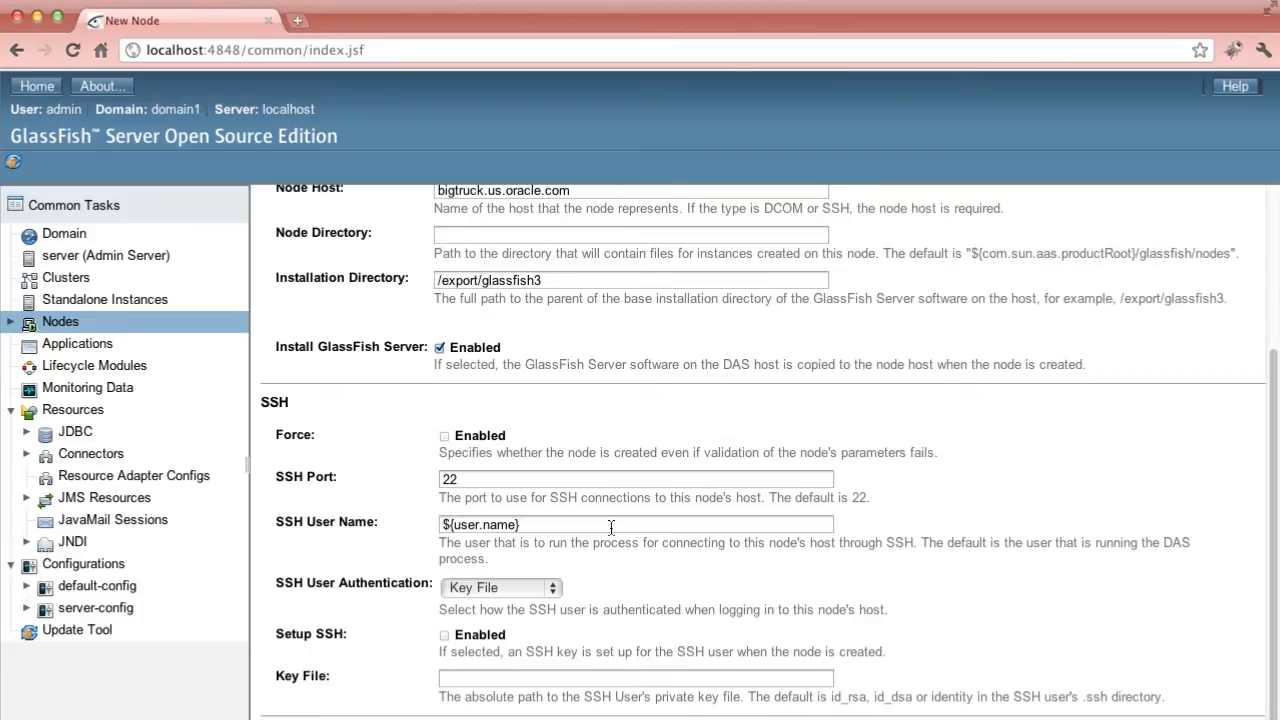
mouse_move(592, 576)
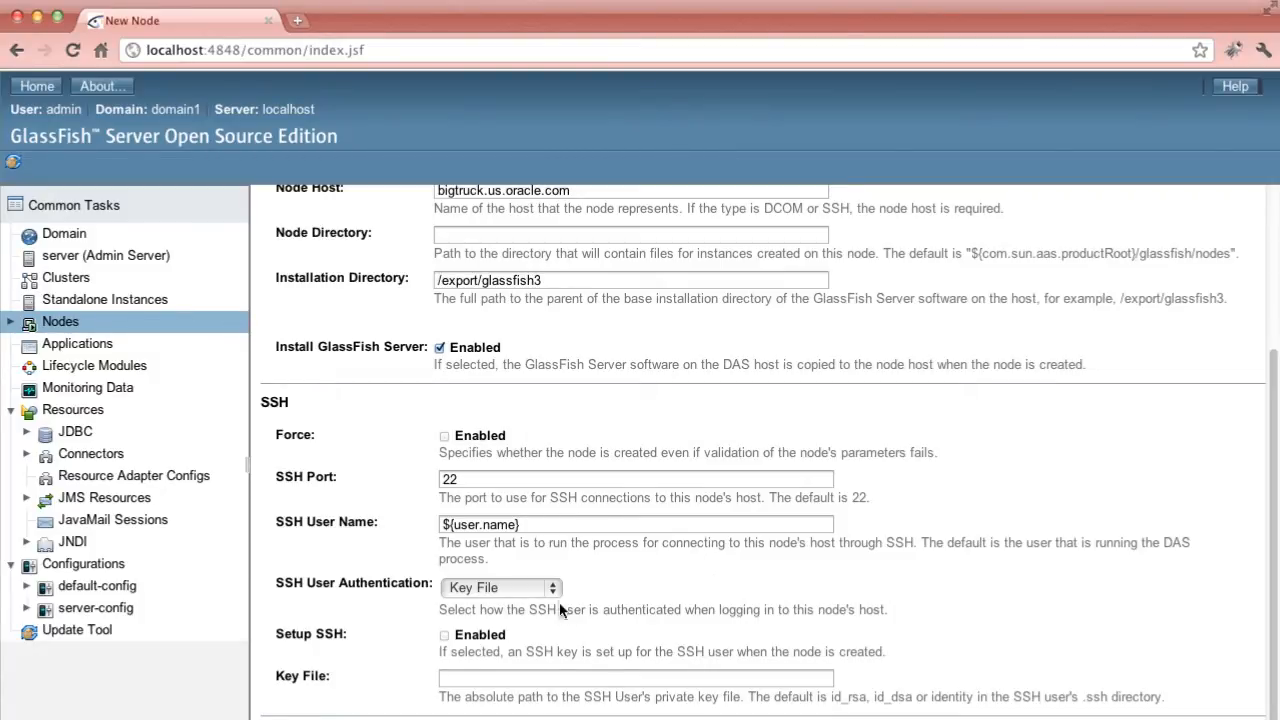
left_click(440, 636)
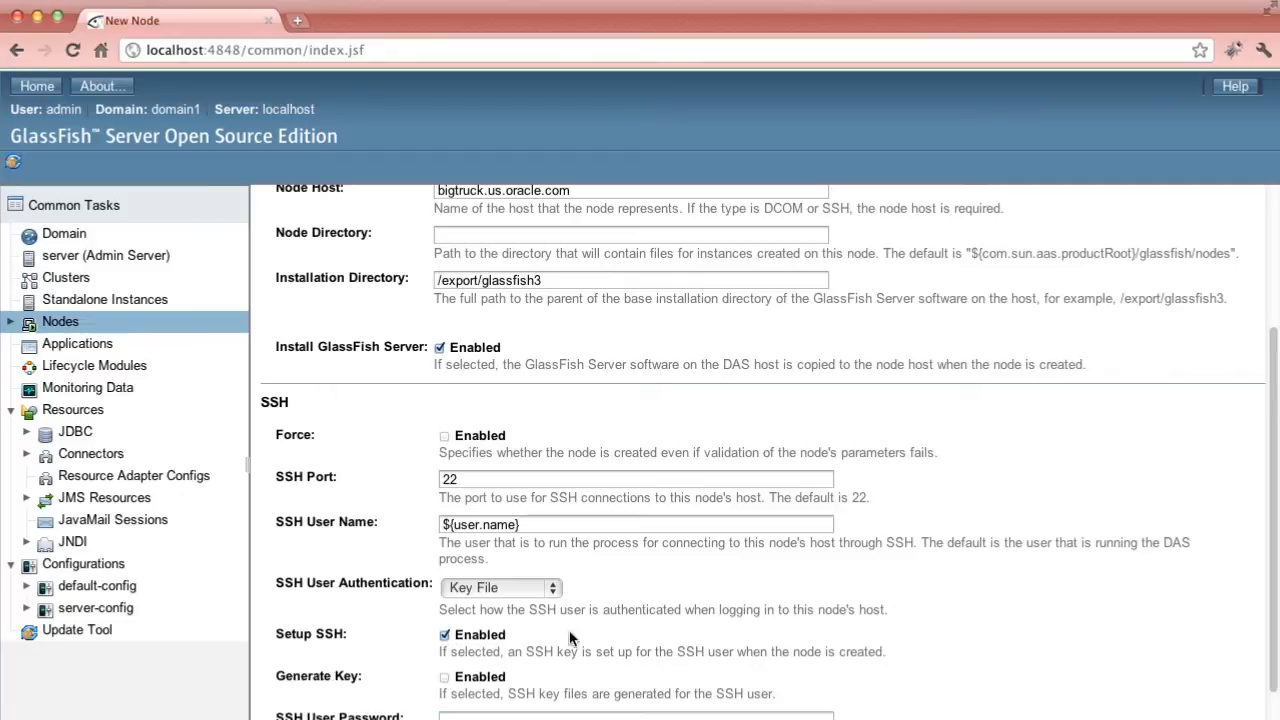
scroll("down", 3)
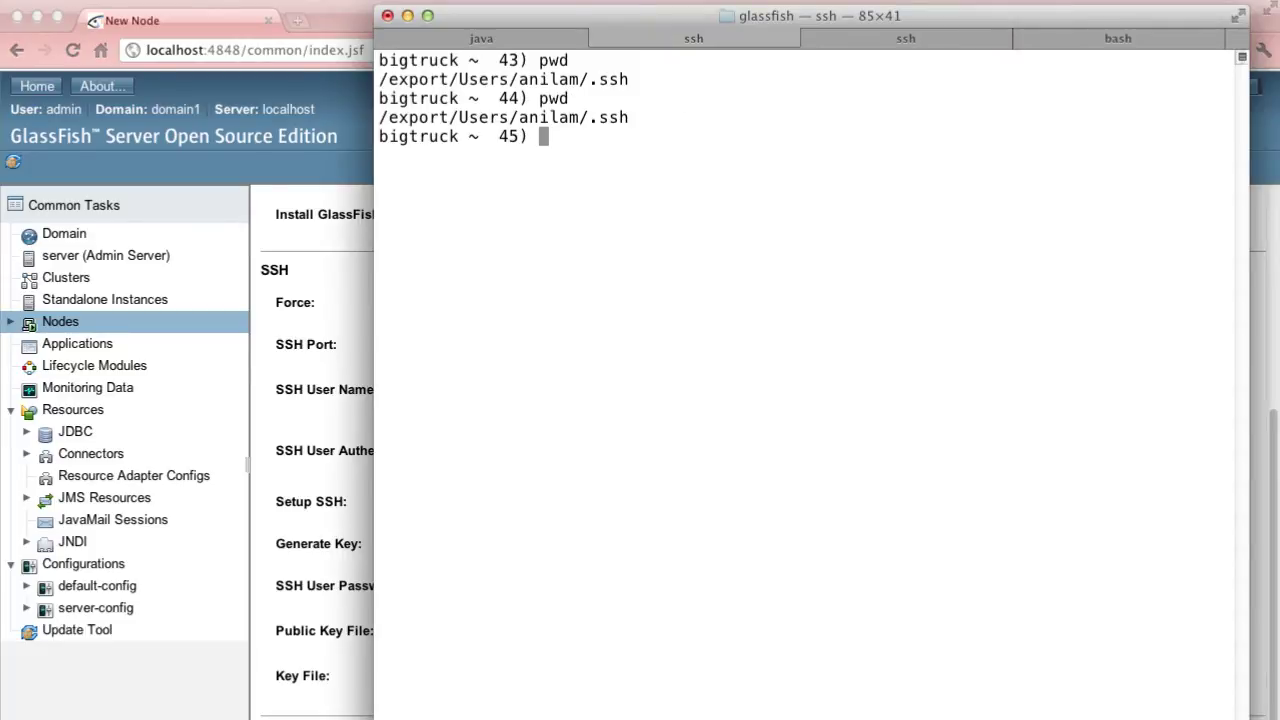
- List bigtruck's ~/.ssh in the terminal, then submit the bigtruck node with OK
type("ls")
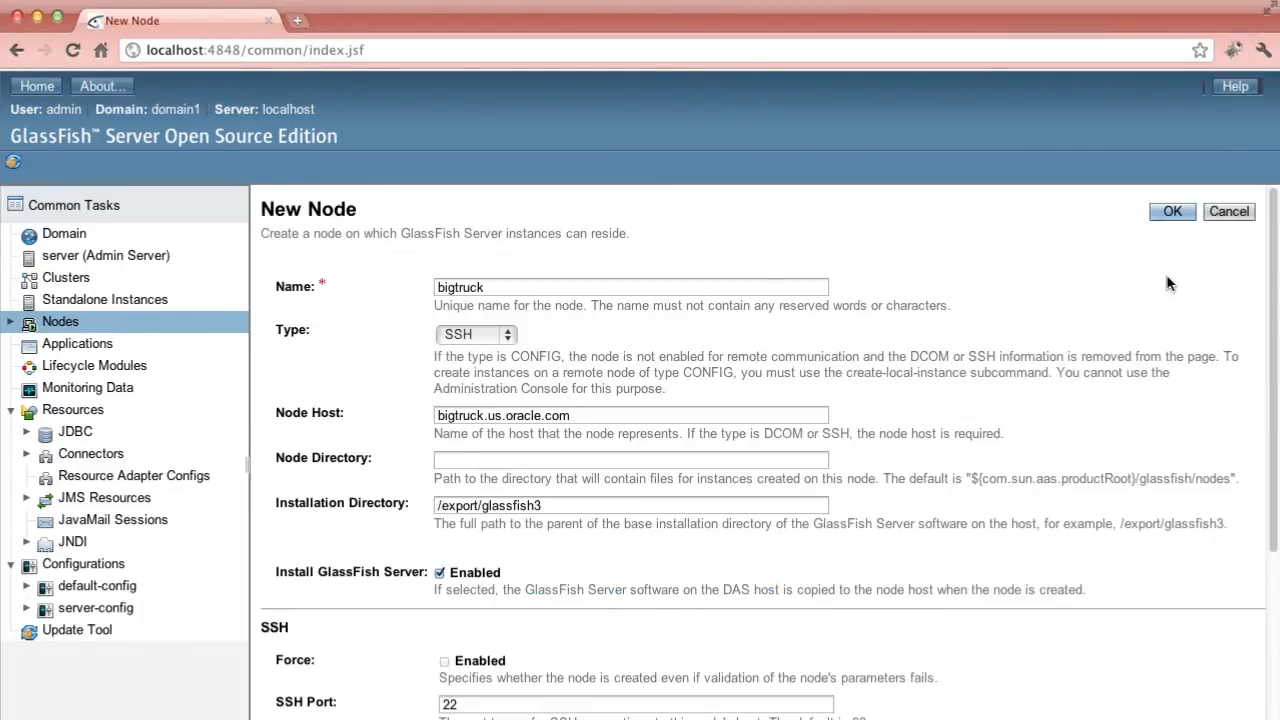
left_click(1172, 212)
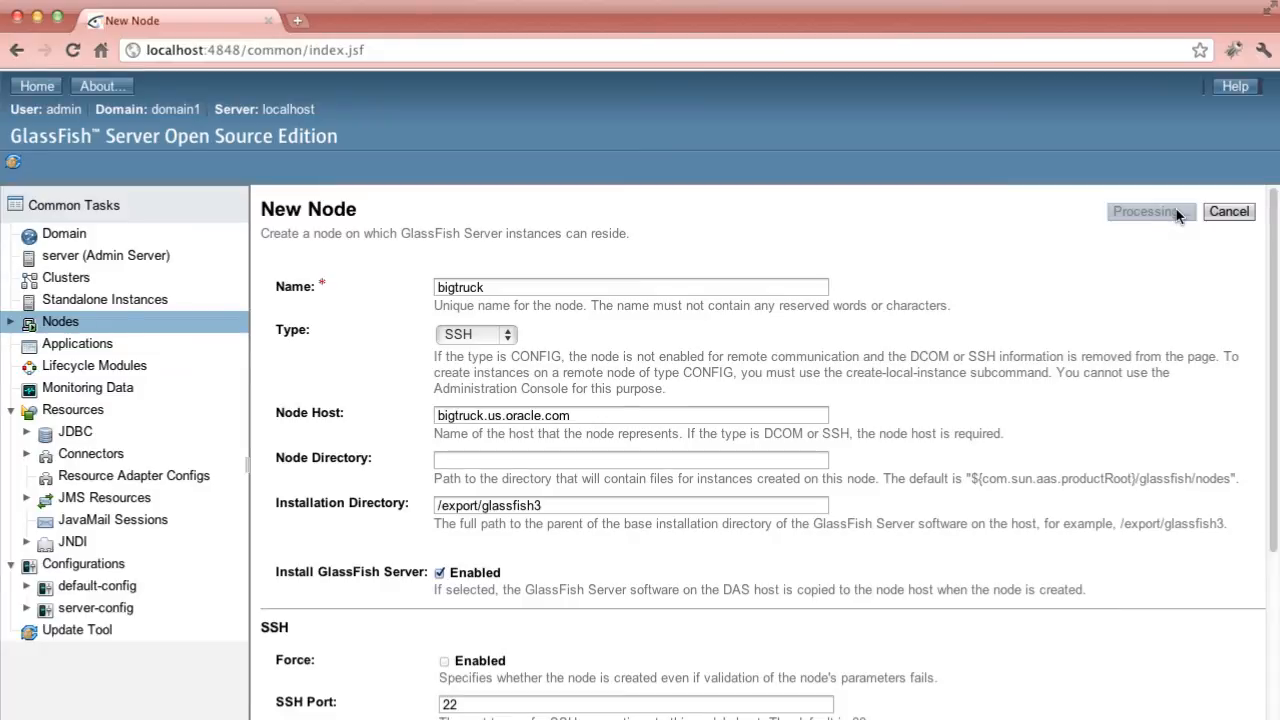
left_click(1148, 212)
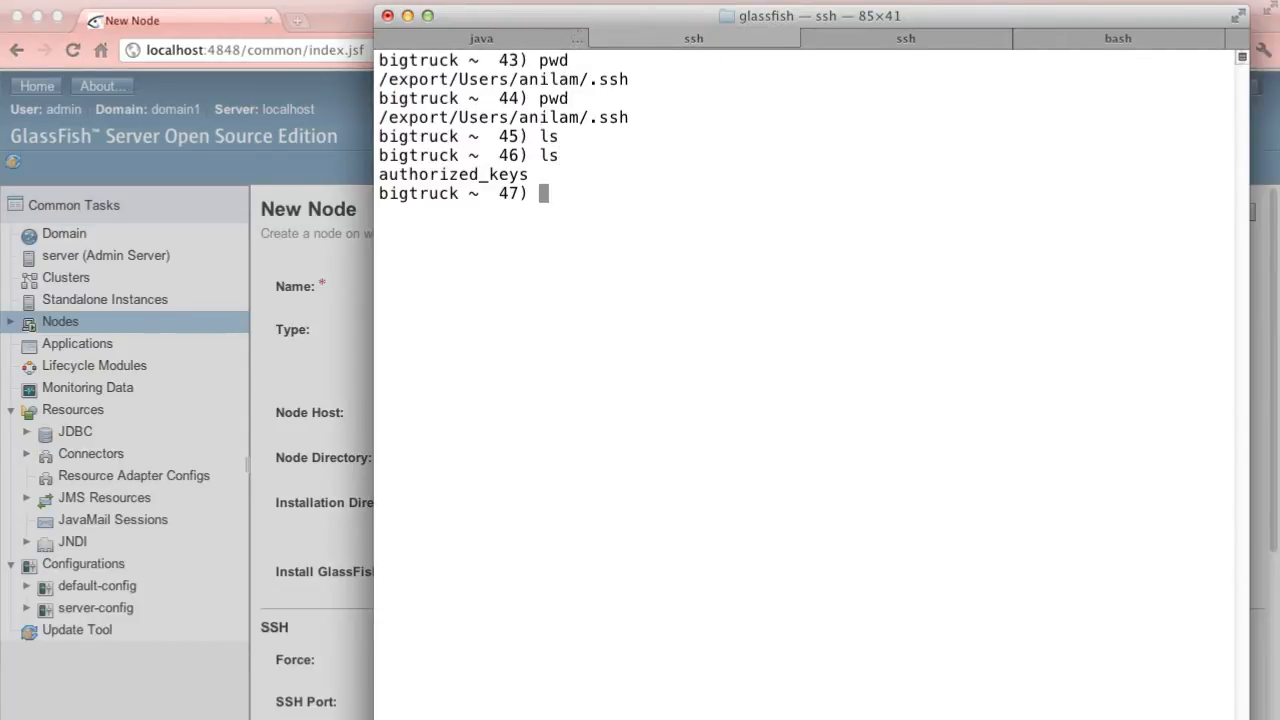
- In another bigtruck shell, list /export/glassfish3 to confirm bin and glassfish were installed
left_click(910, 38)
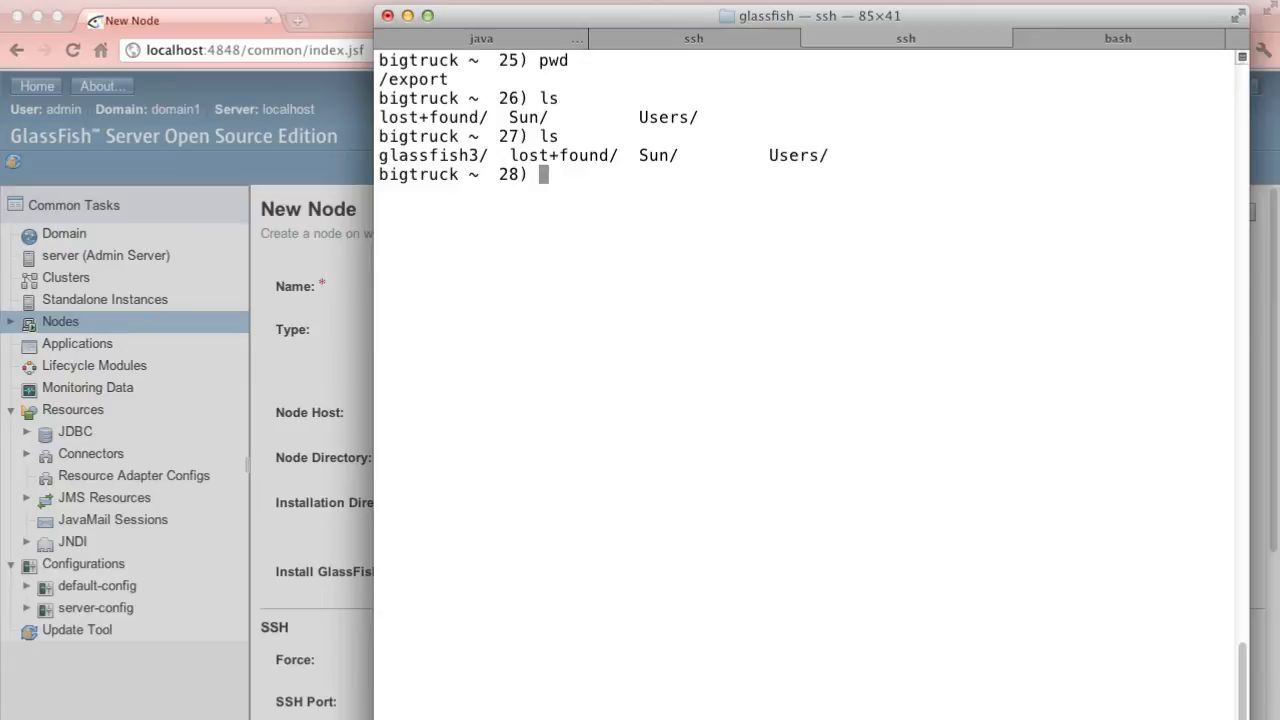
type("ls glassfish3")
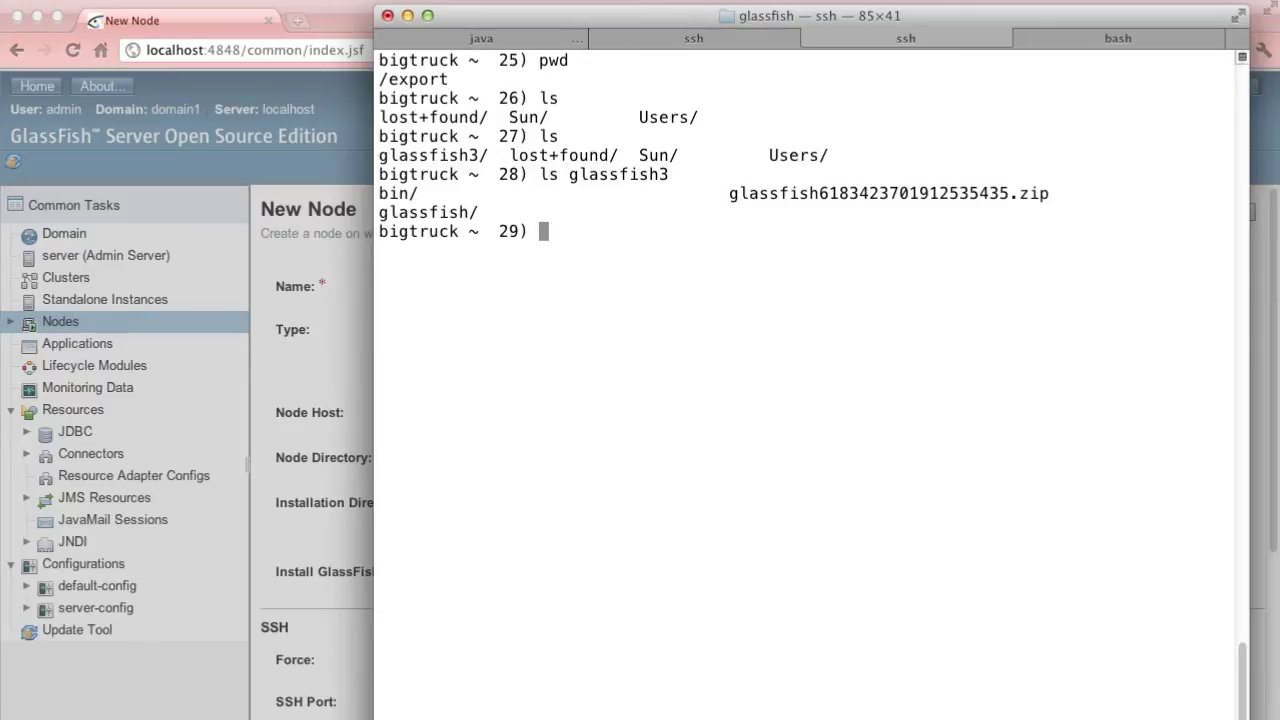
mouse_move(588, 248)
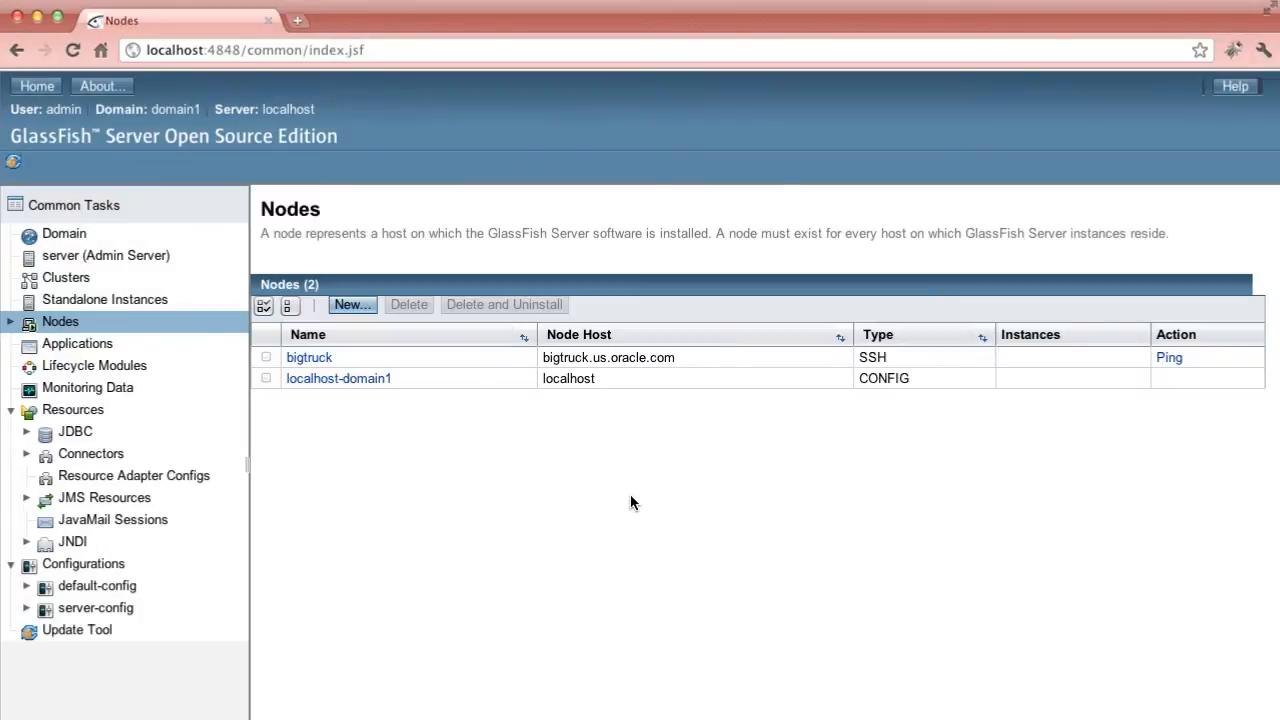
mouse_move(988, 416)
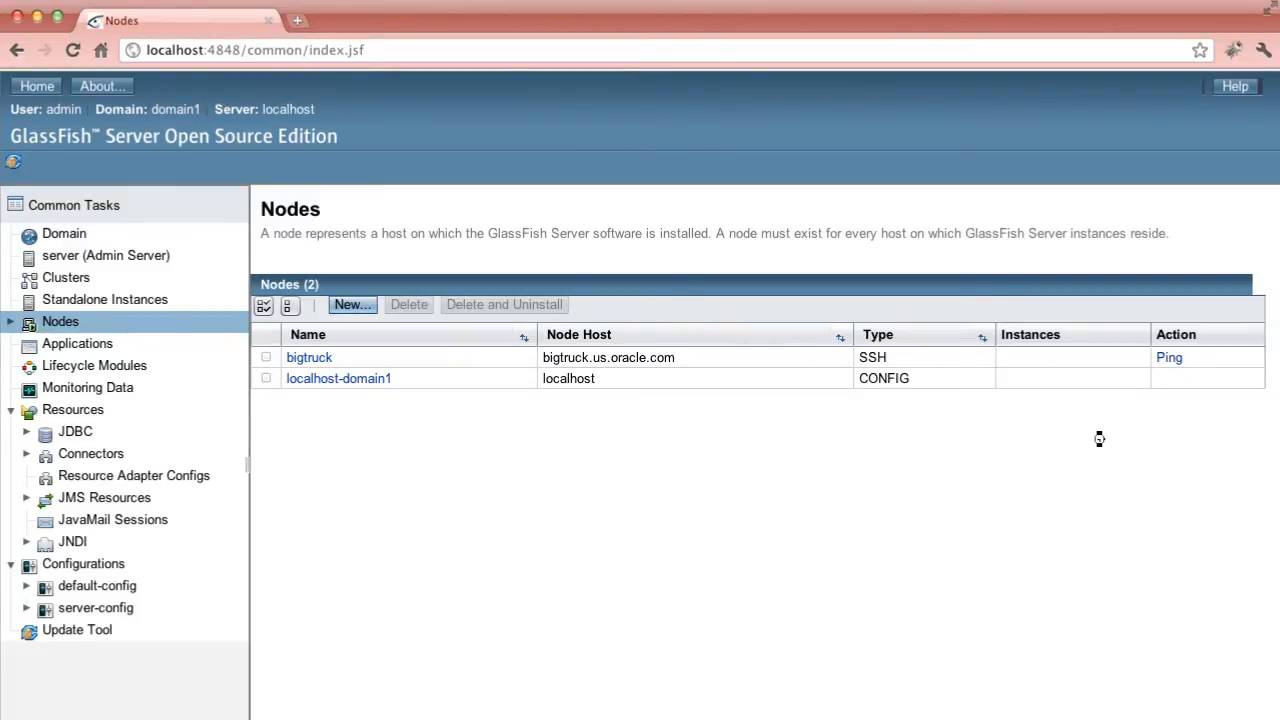
- Ping bigtruck to confirm the SSH connection succeeds, then start another new node
left_click(1168, 356)
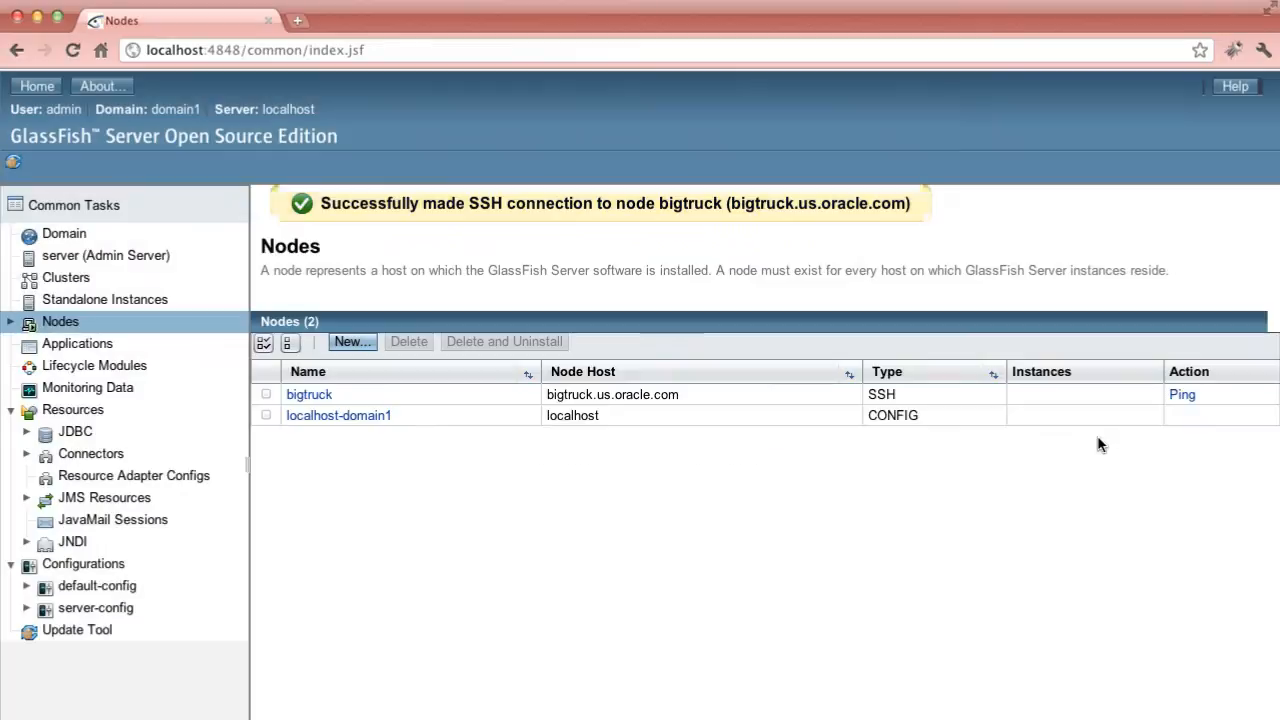
left_click(352, 340)
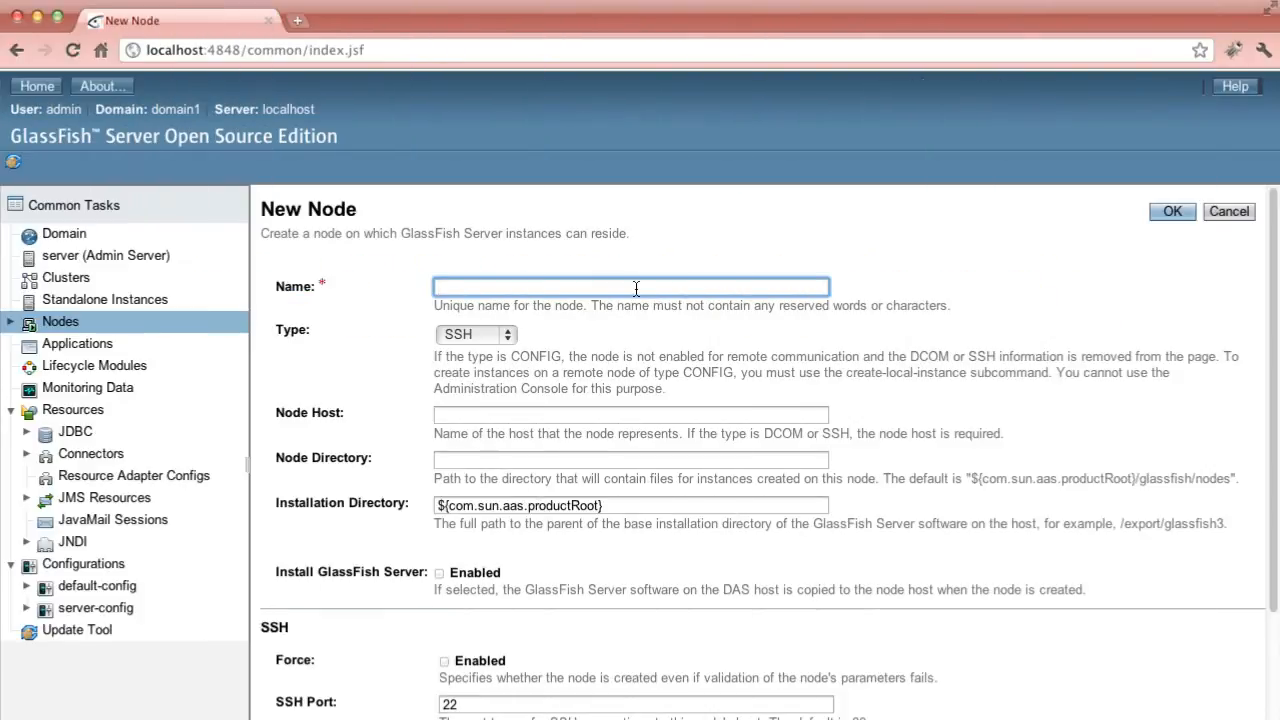
- Name the node bigapp with node host bigapp-oblade-3
type("b")
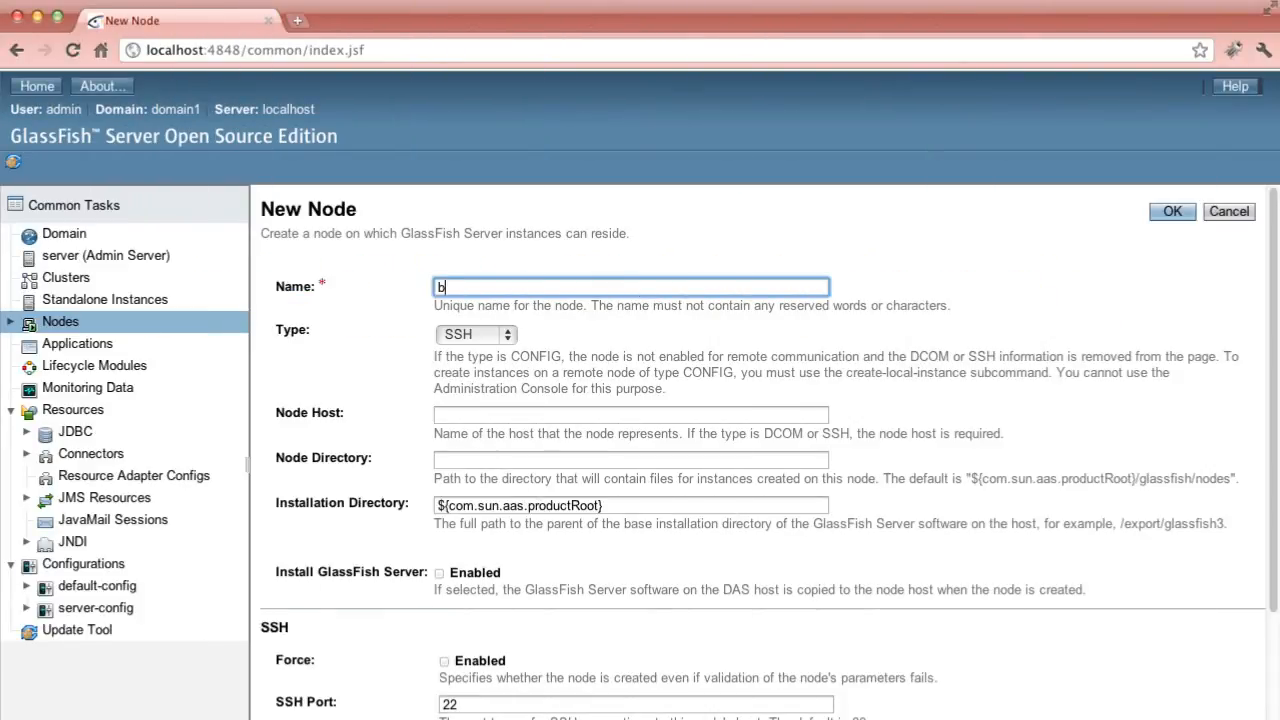
type("igapp")
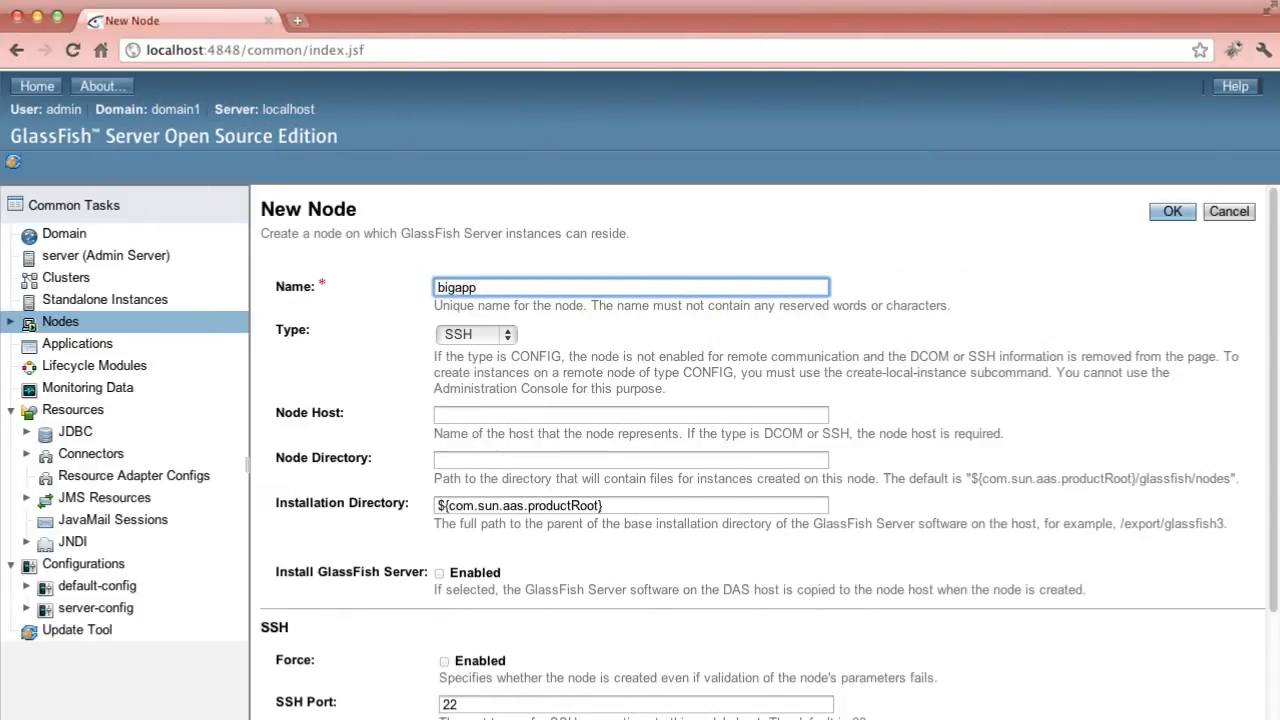
left_click(628, 414)
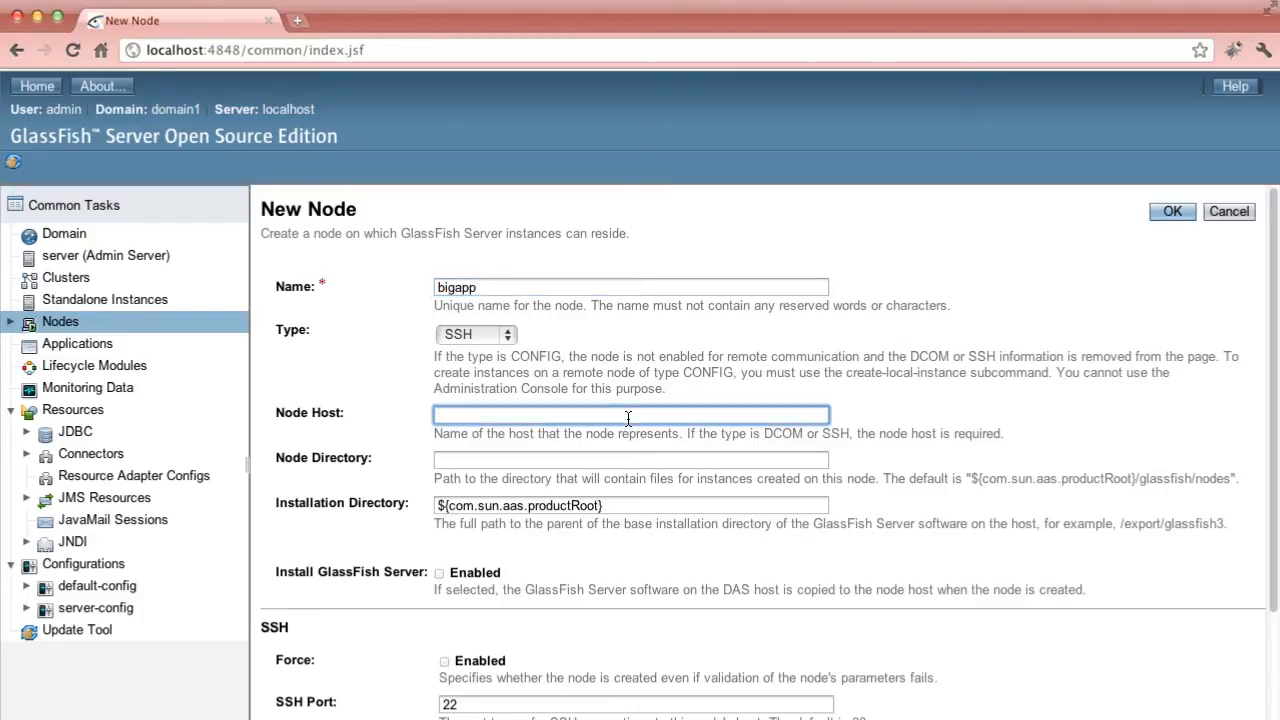
type("bigt")
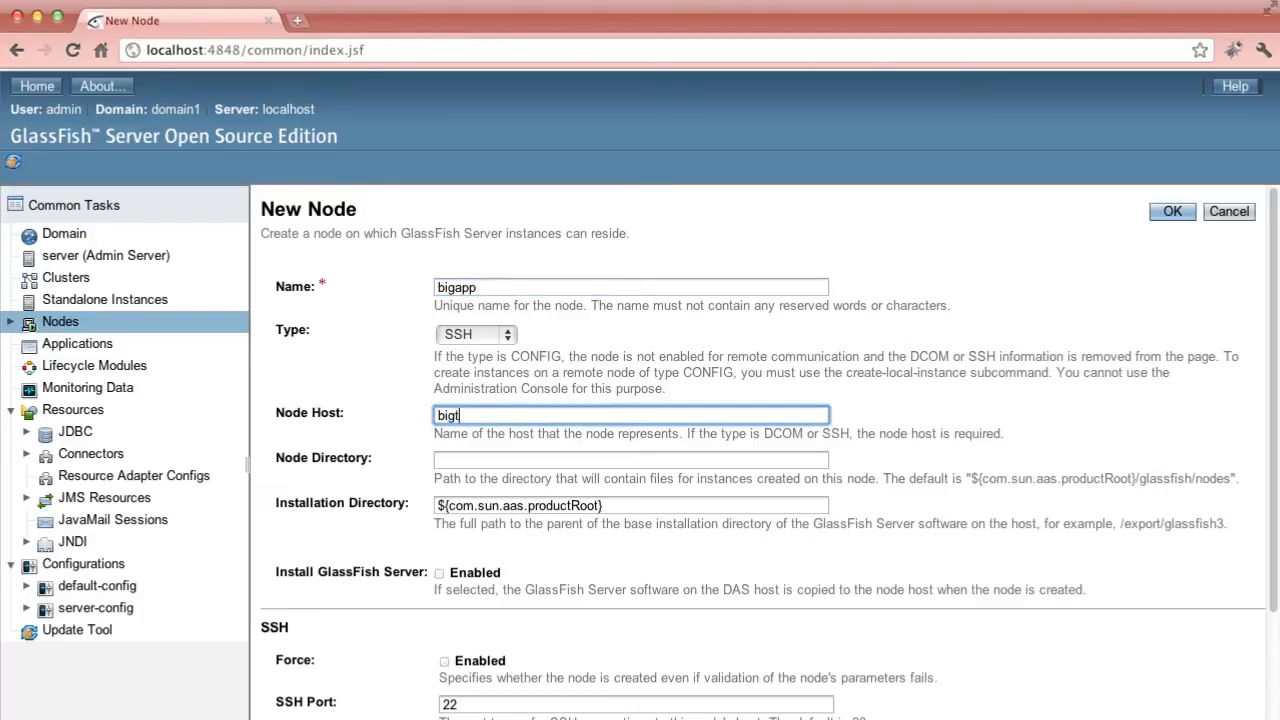
type("bigapp-oblade-3")
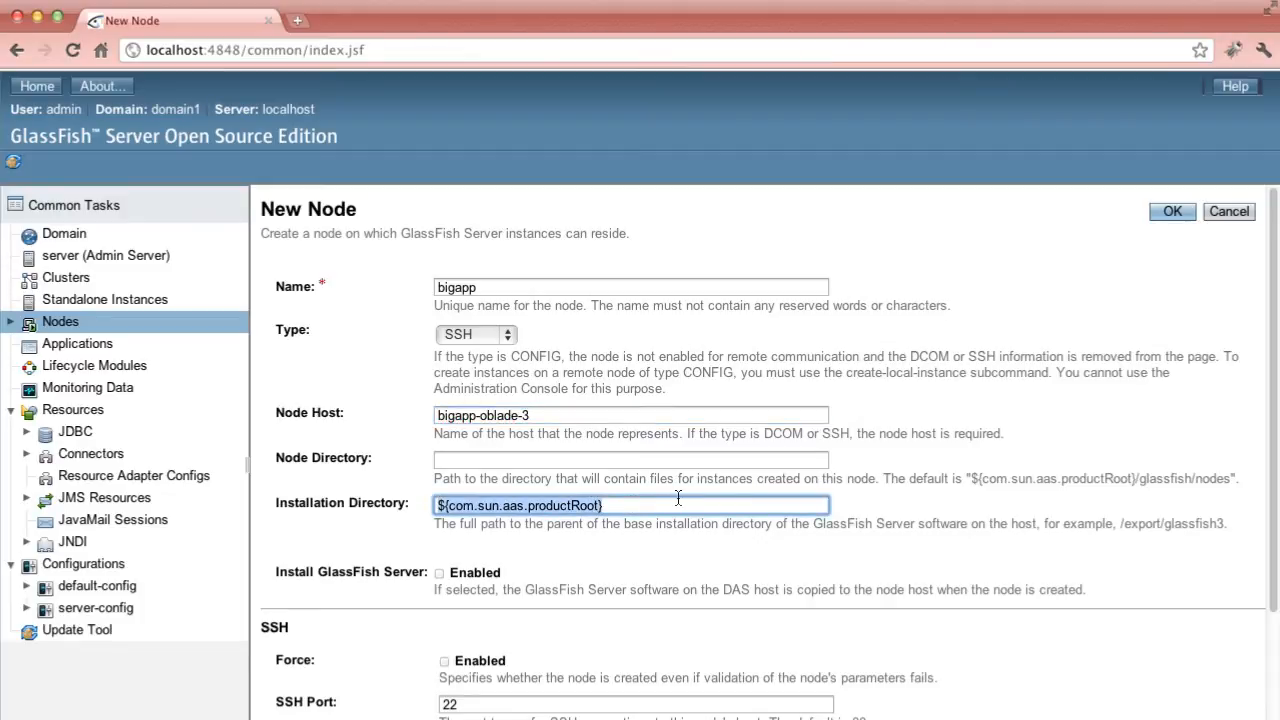
- Set install directory C:\User\hudson\Desktop\TEST\glassfish3 and enable Install GlassFish Server
type("C:")
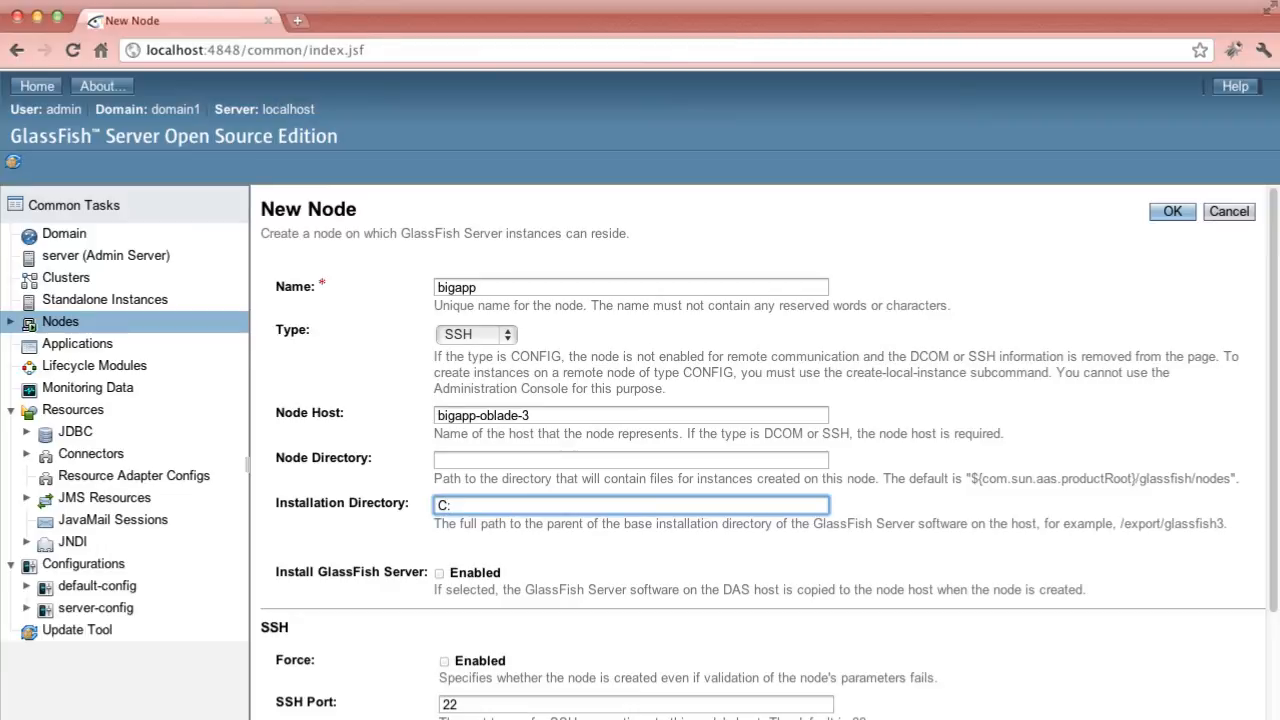
type("\\User")
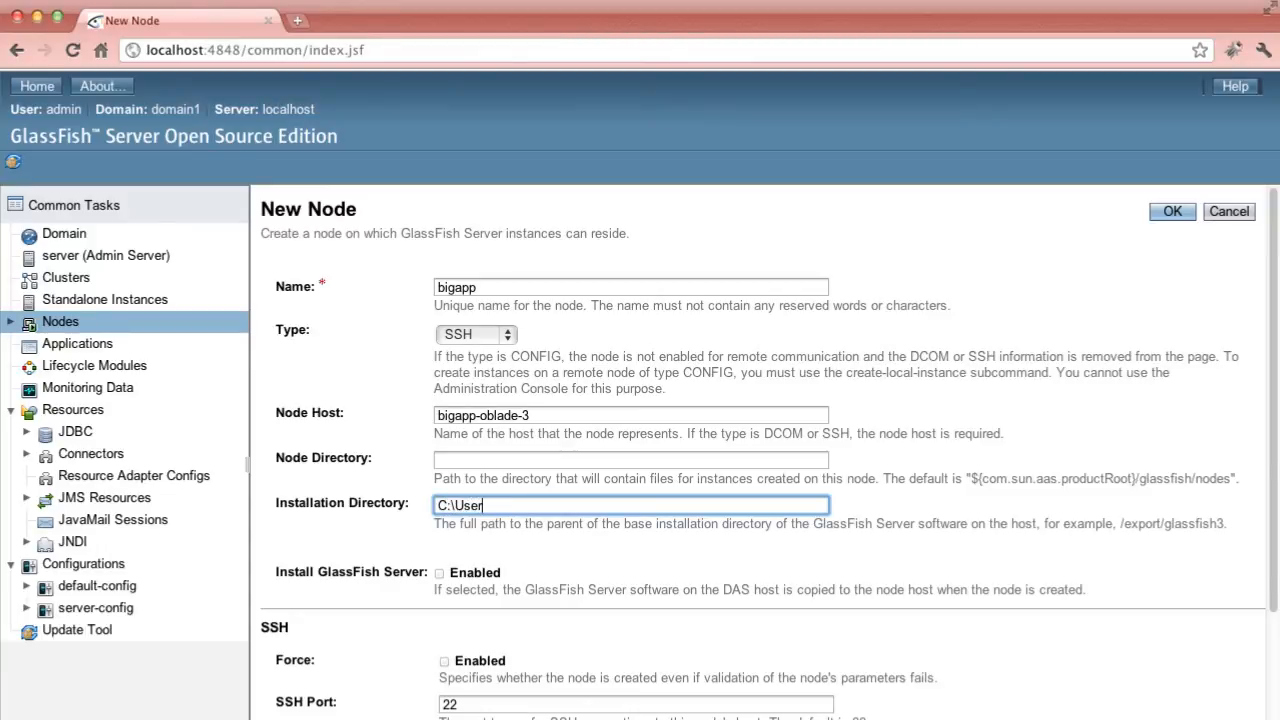
type("\\h")
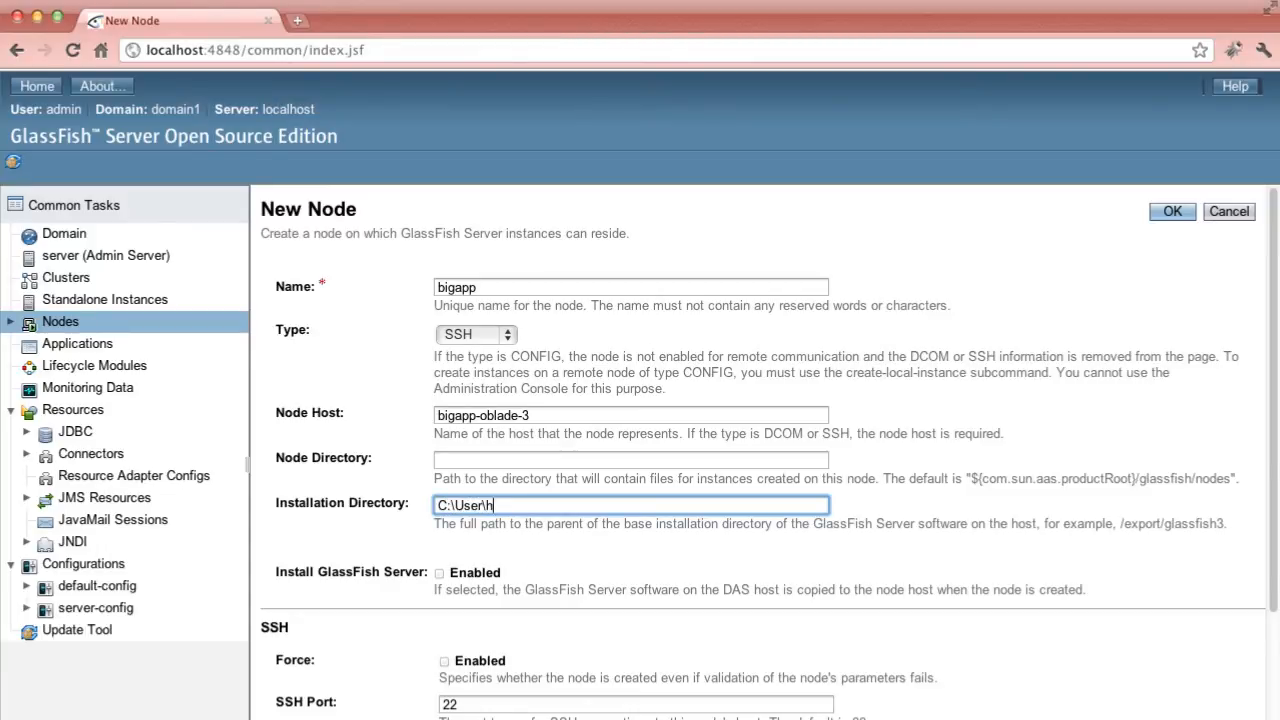
type("udson\\D")
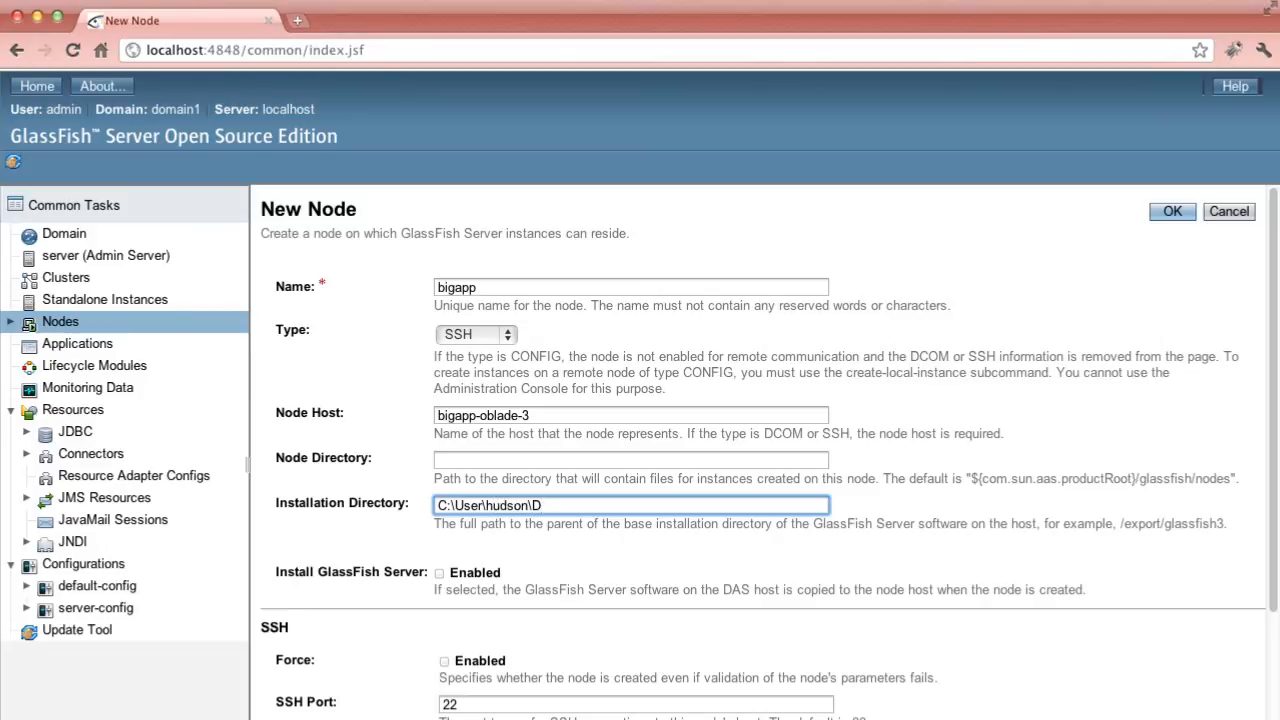
type("esktop\\")
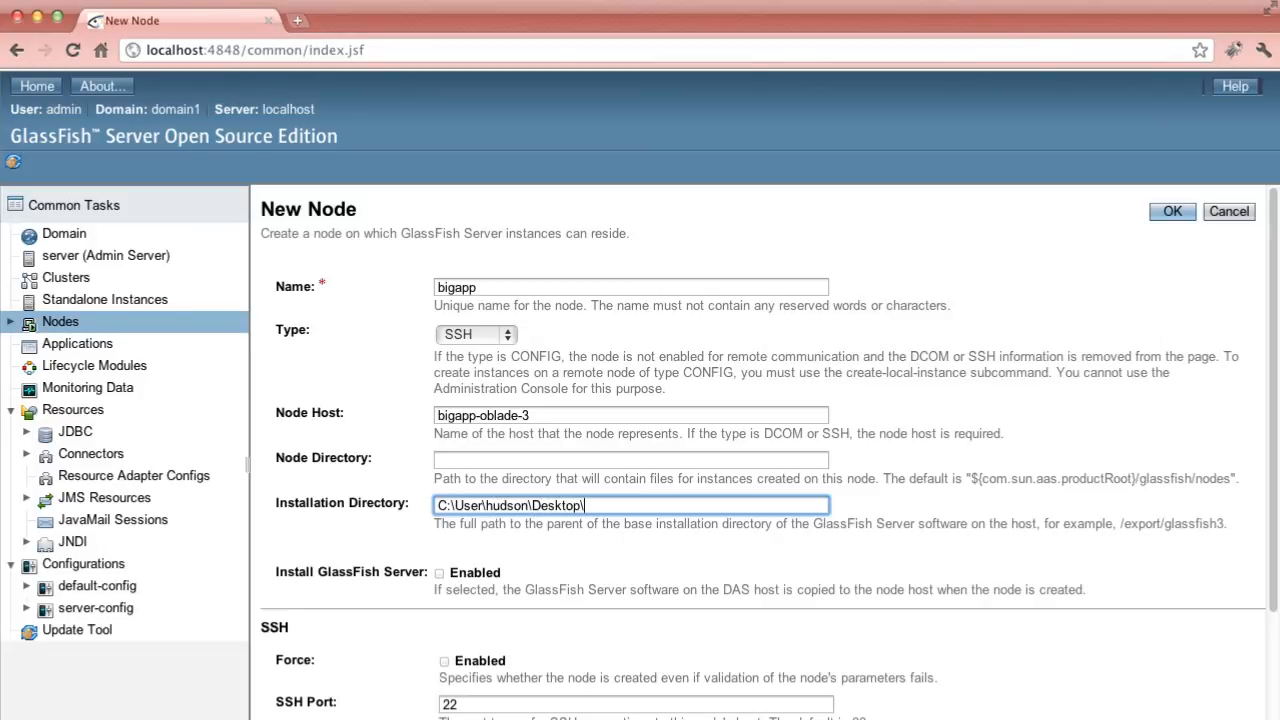
type("TEST\\glassfis")
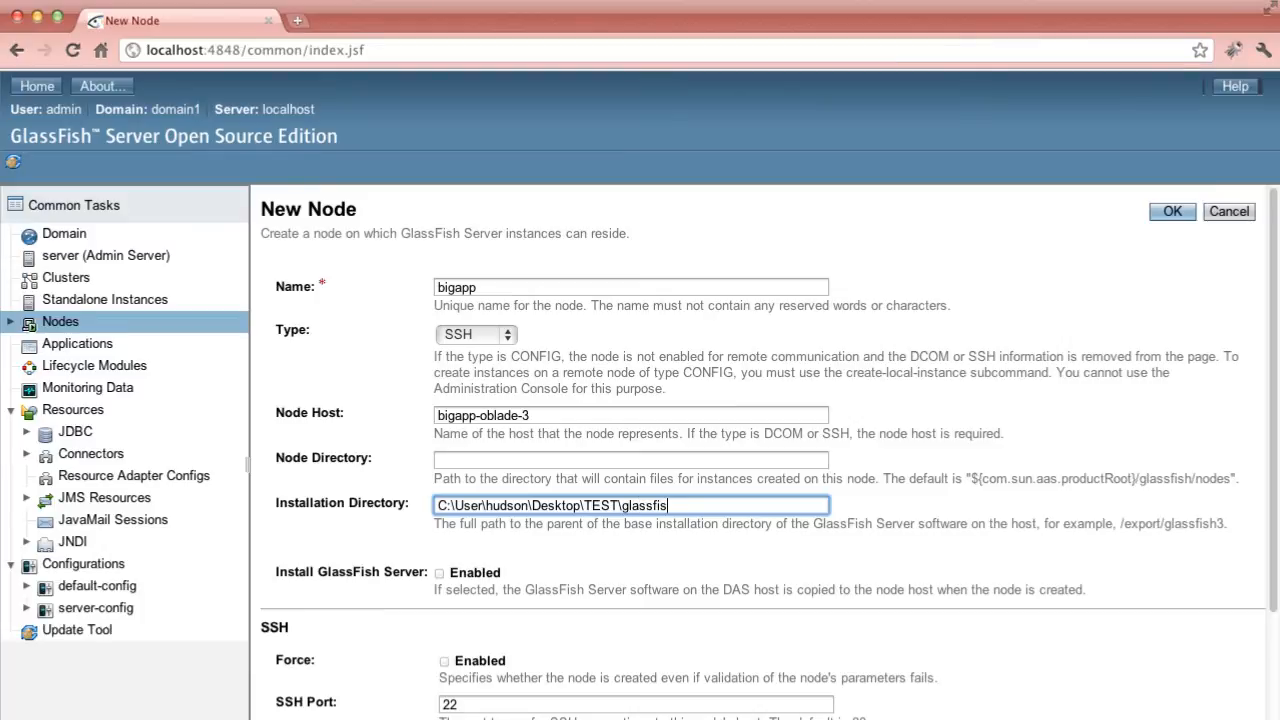
type("3")
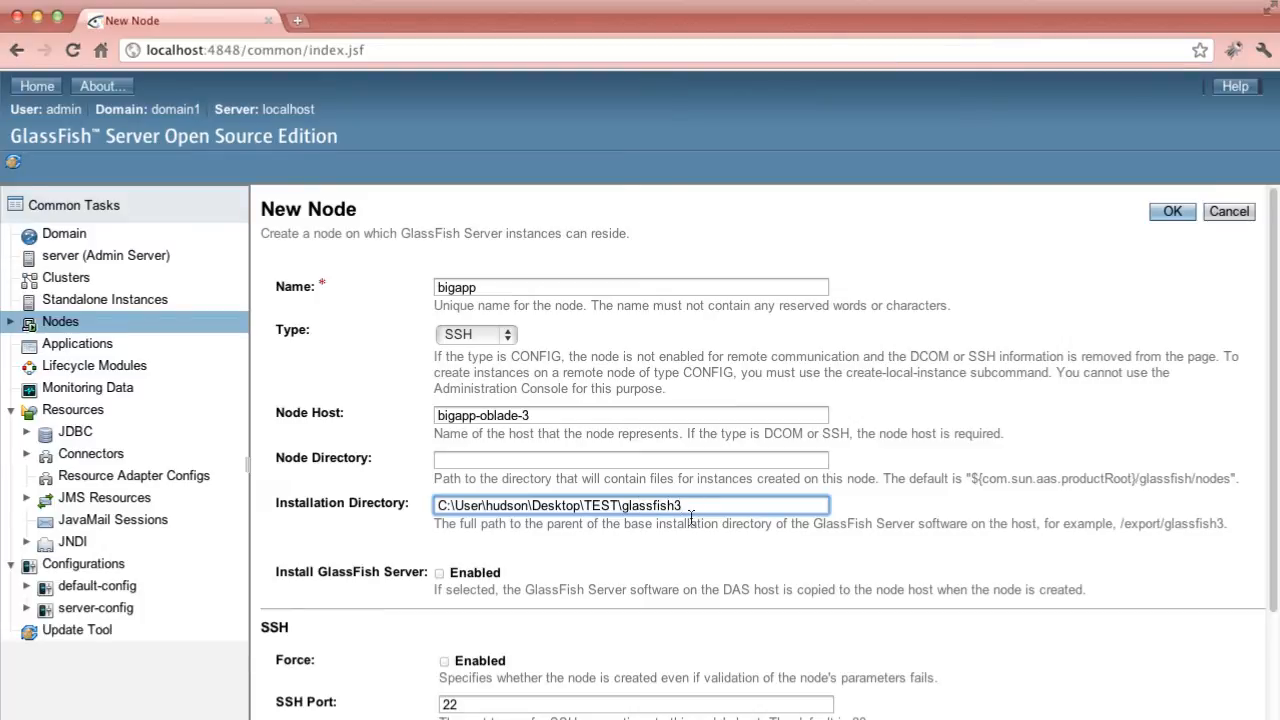
left_click(440, 572)
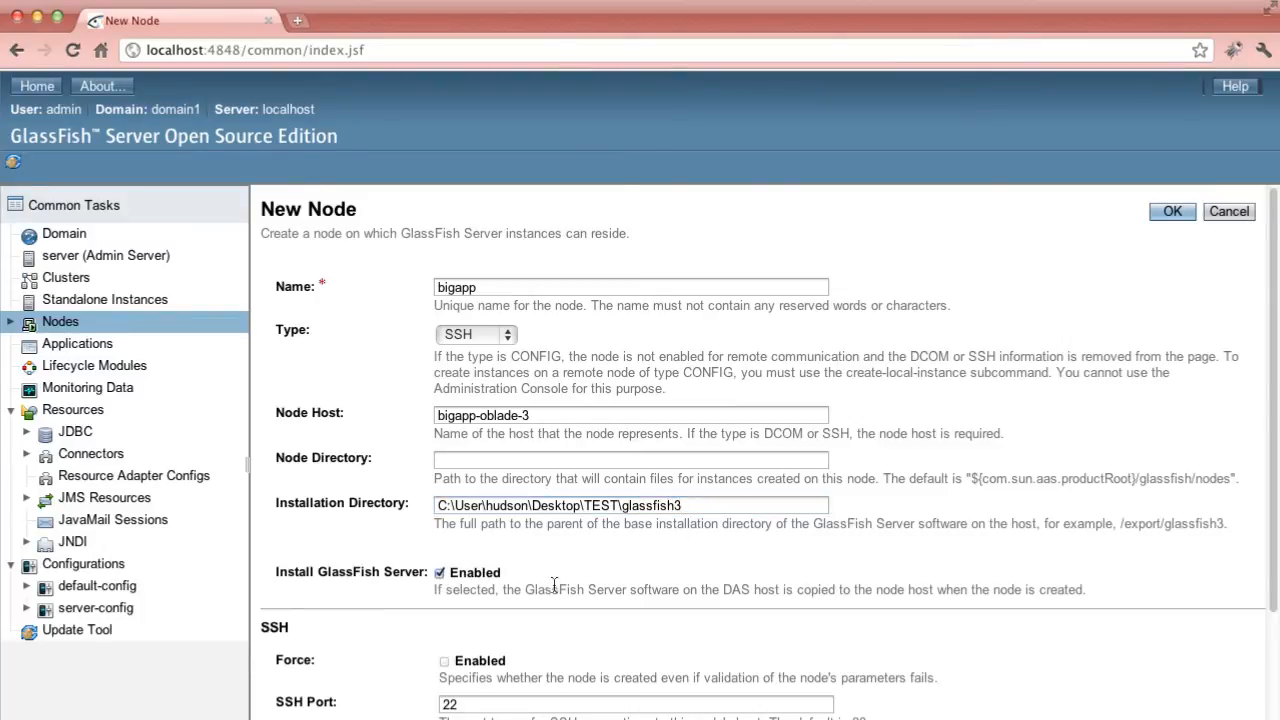
scroll("down", 3)
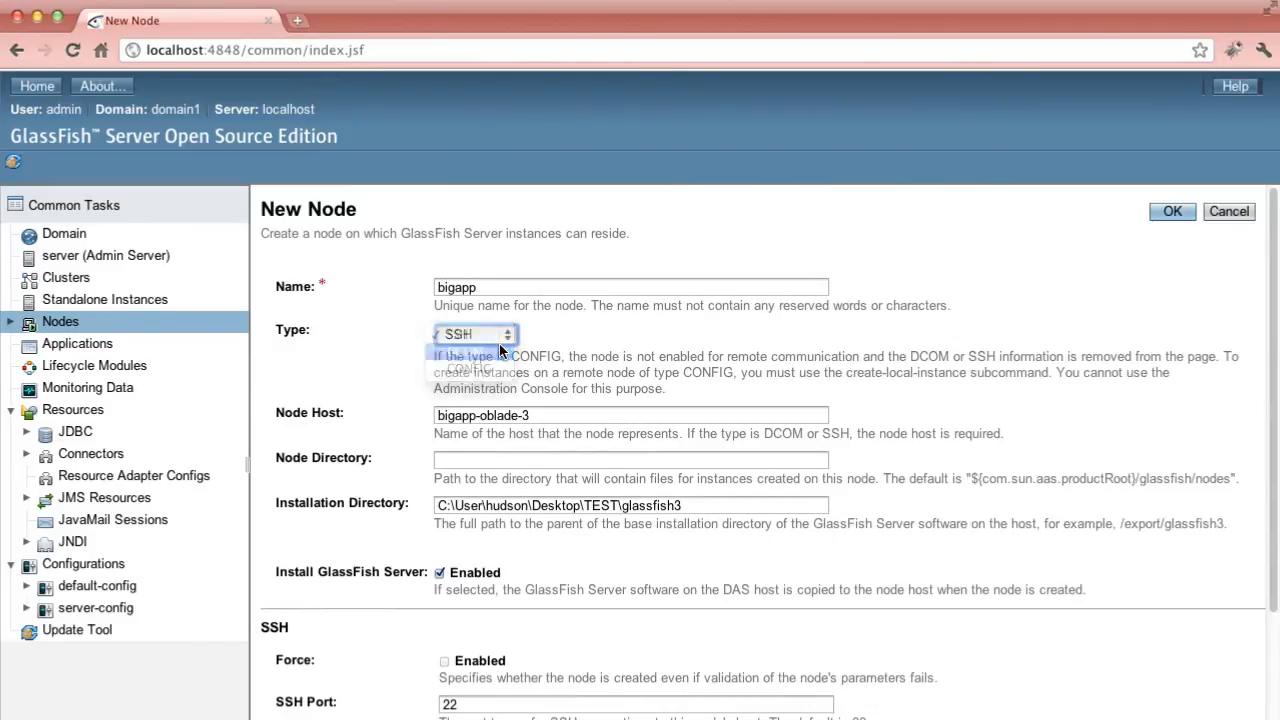
- Change the node type to DCOM with Windows user hudson and its password
left_click(504, 334)
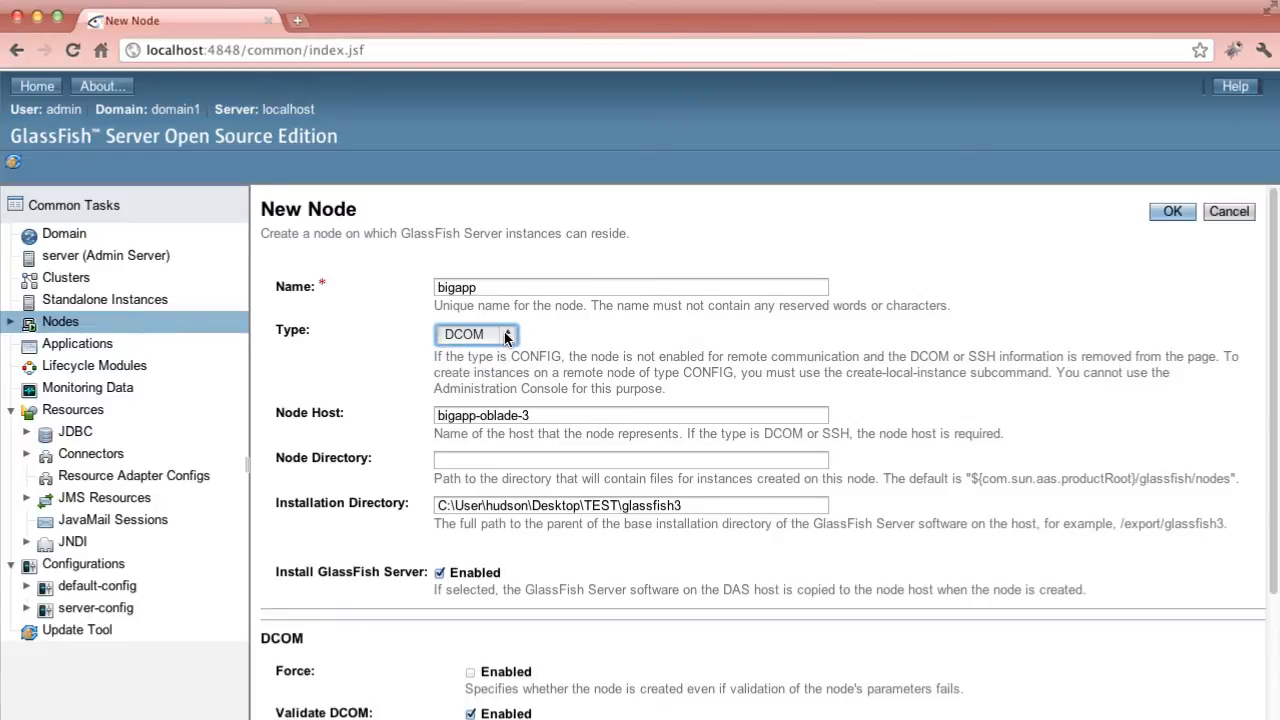
scroll("down", 3)
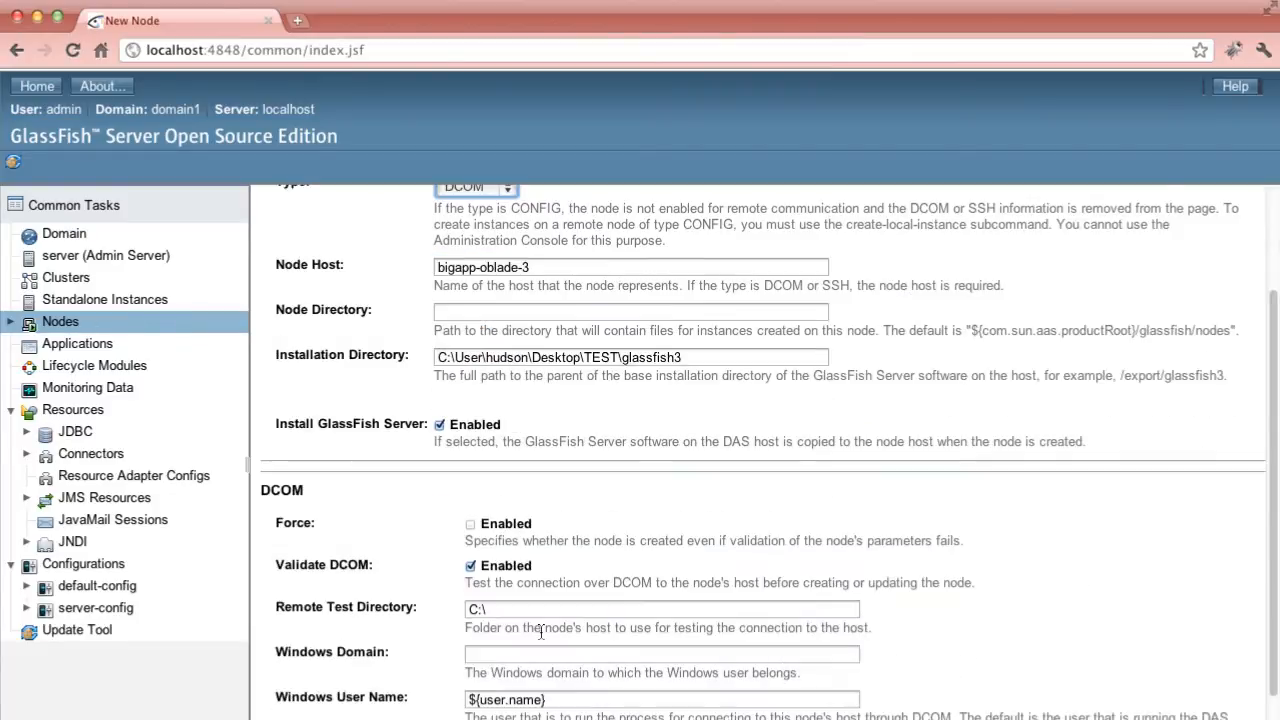
scroll("down", 3)
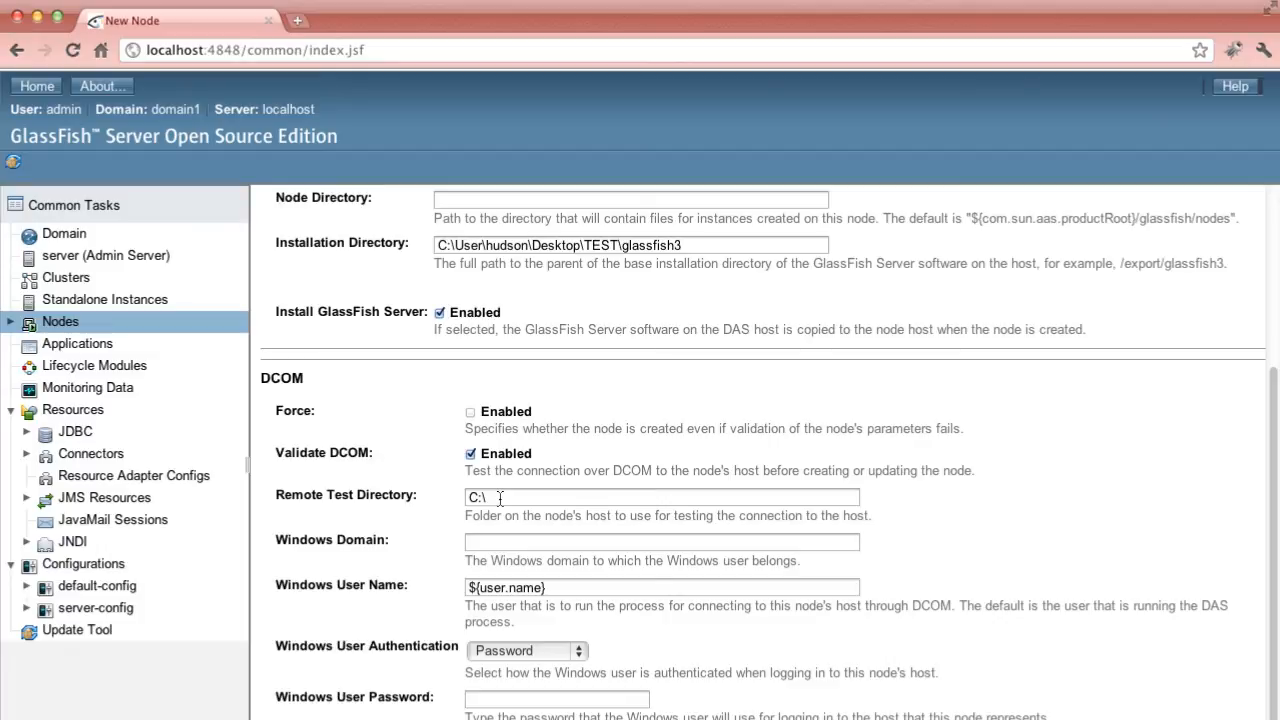
left_click(662, 588)
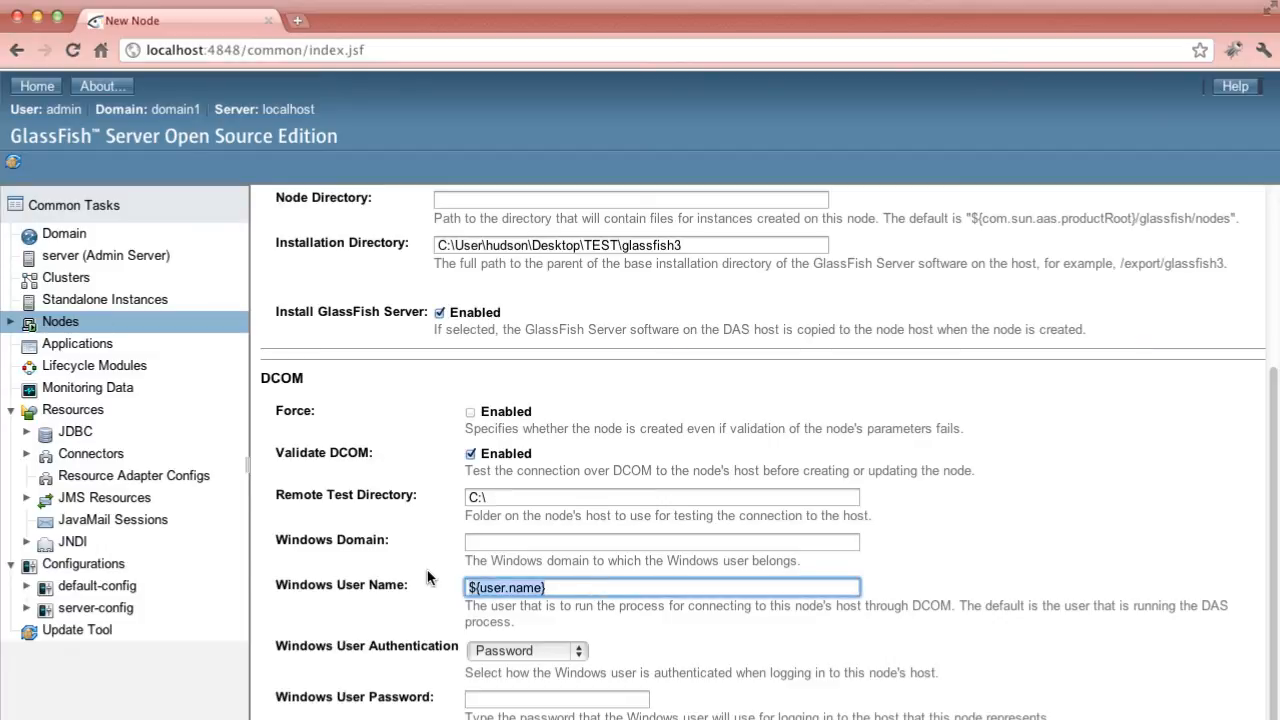
type("hudson")
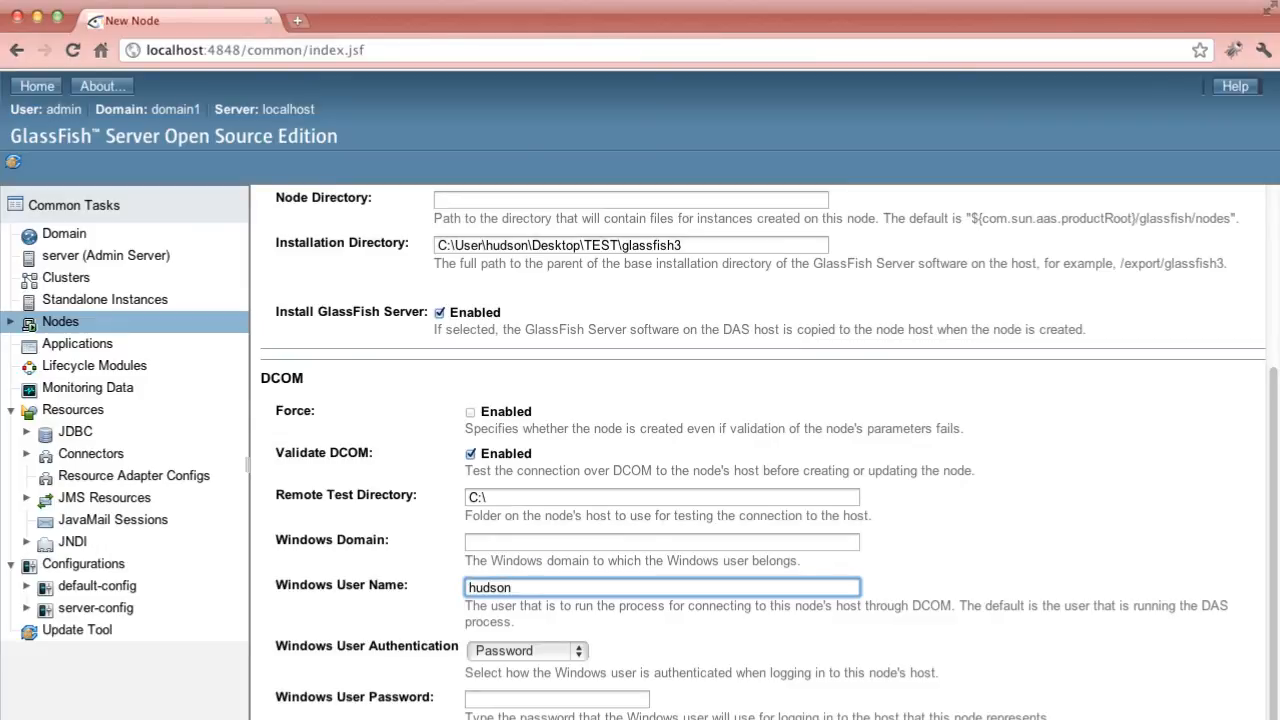
left_click(556, 700)
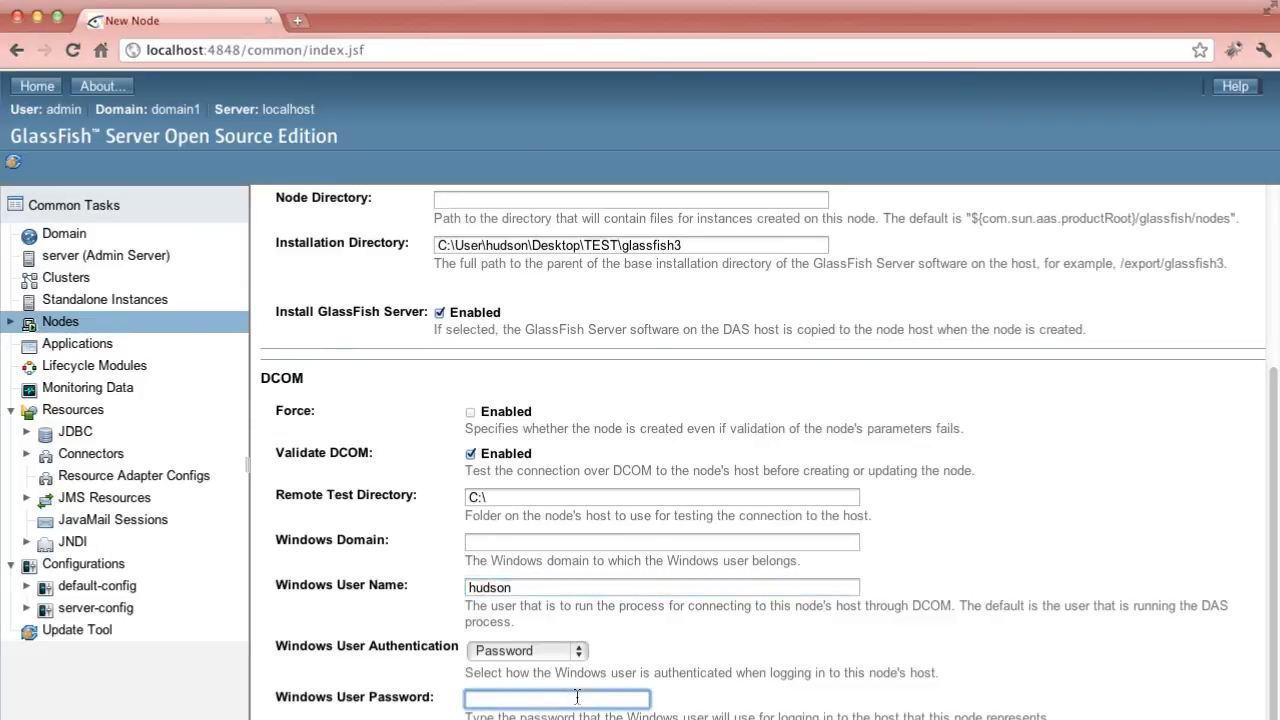
type("••••••")
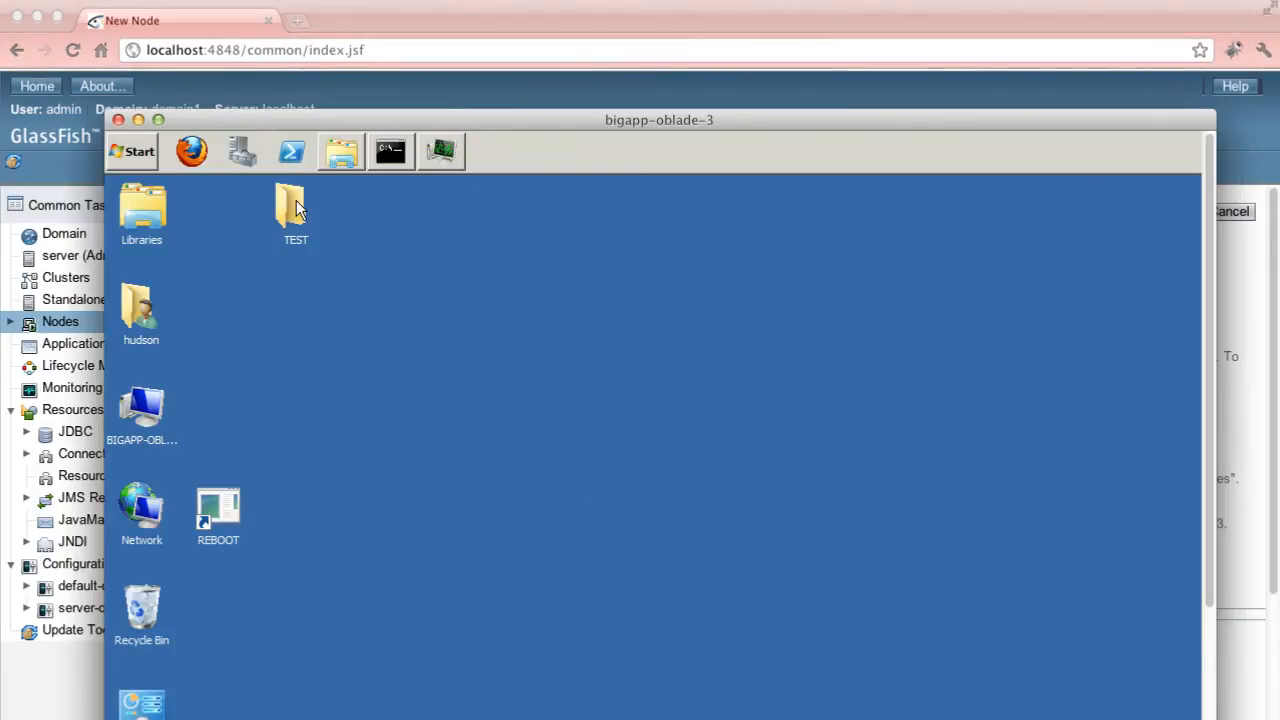
- Leave the bigapp-oblade-3 Remote Desktop to return to the New Node form
double_click(290, 200)
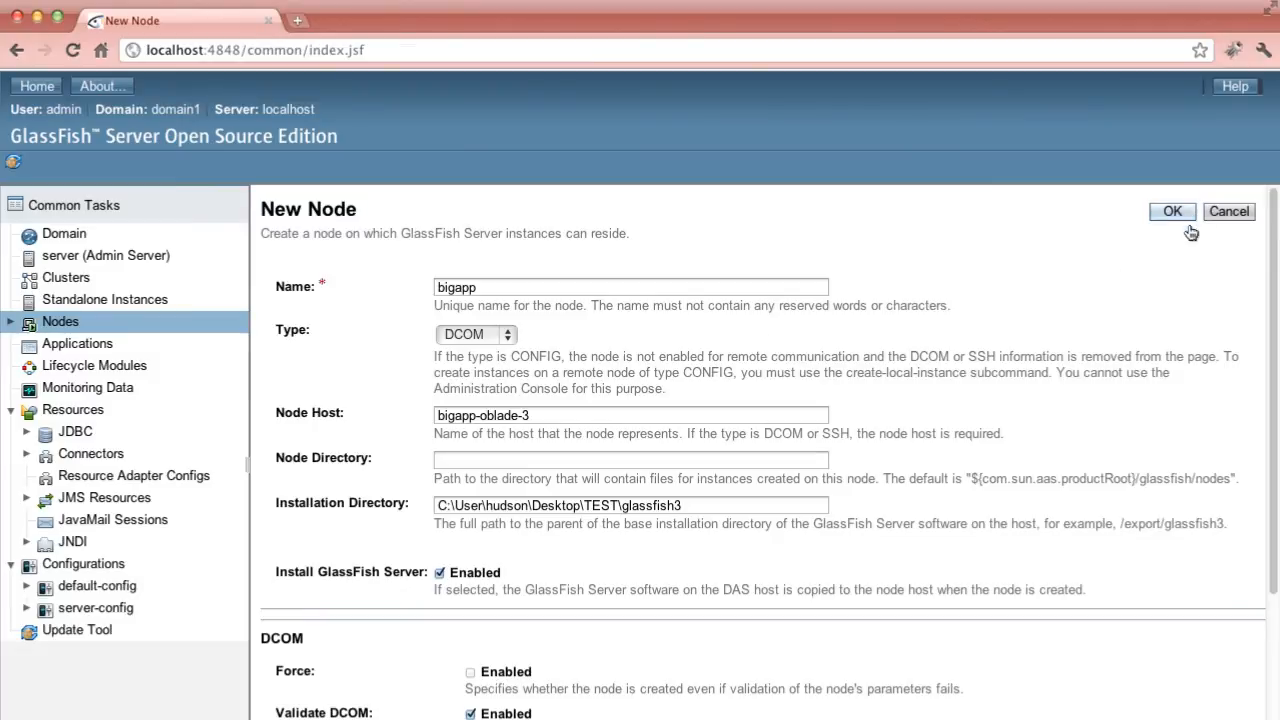
- Create the bigapp DCOM node with OK and ping it to confirm the DCOM connection succeeds
left_click(1172, 212)
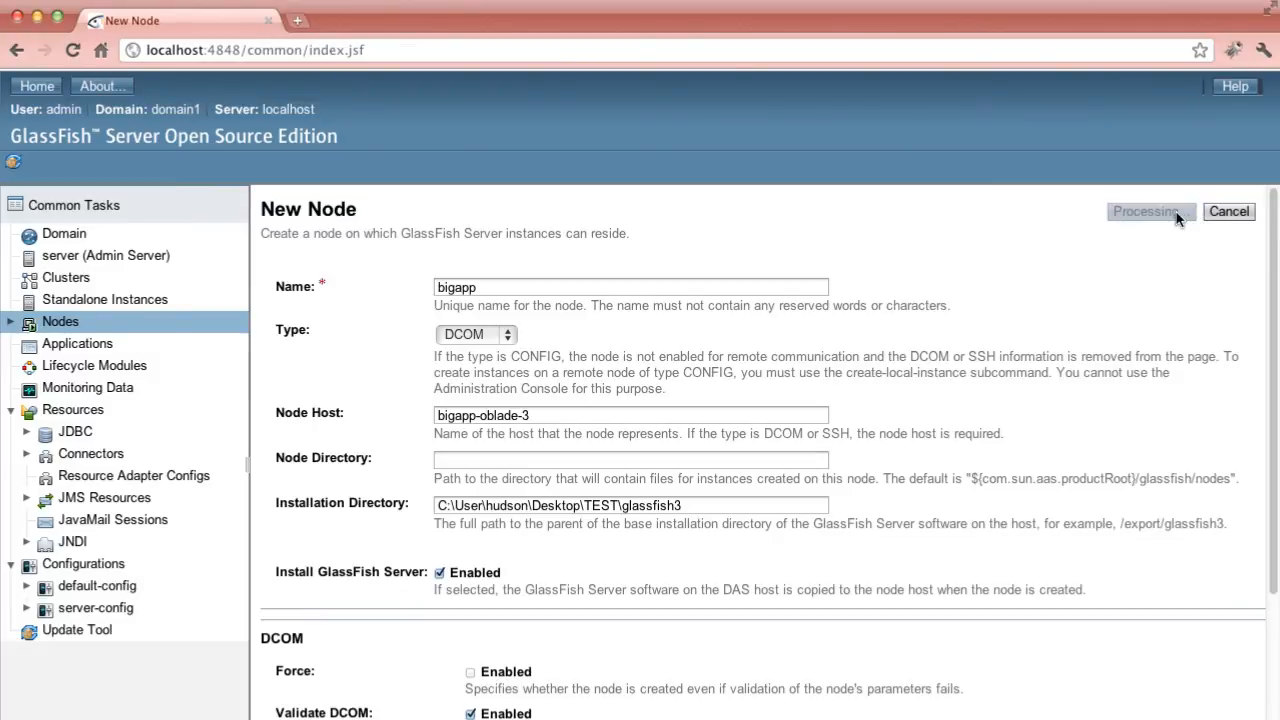
left_click(1150, 212)
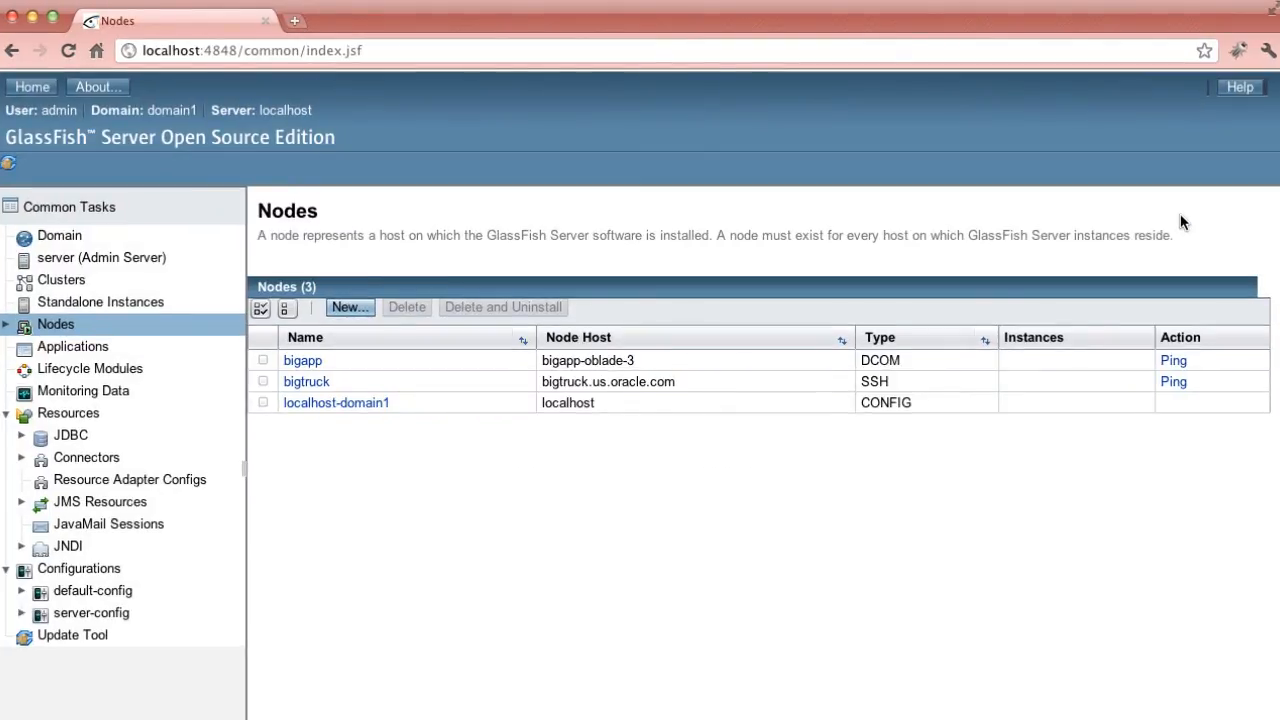
mouse_move(1172, 360)
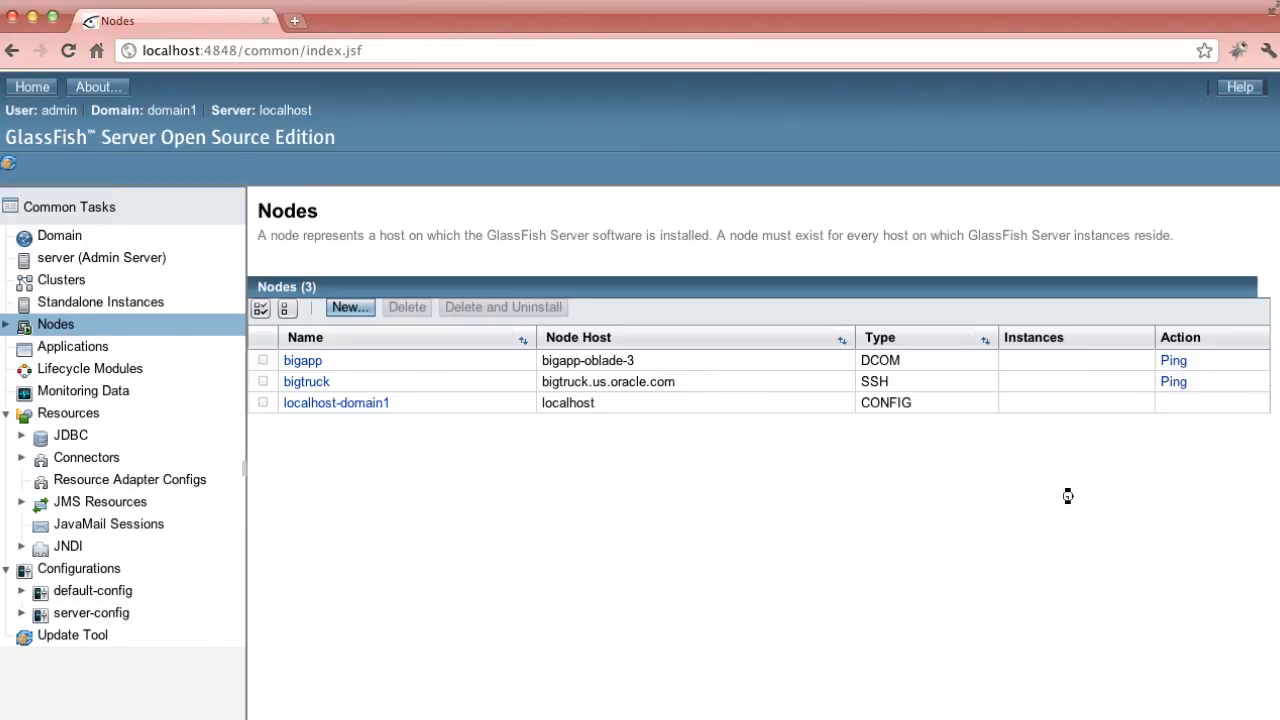
left_click(1172, 360)
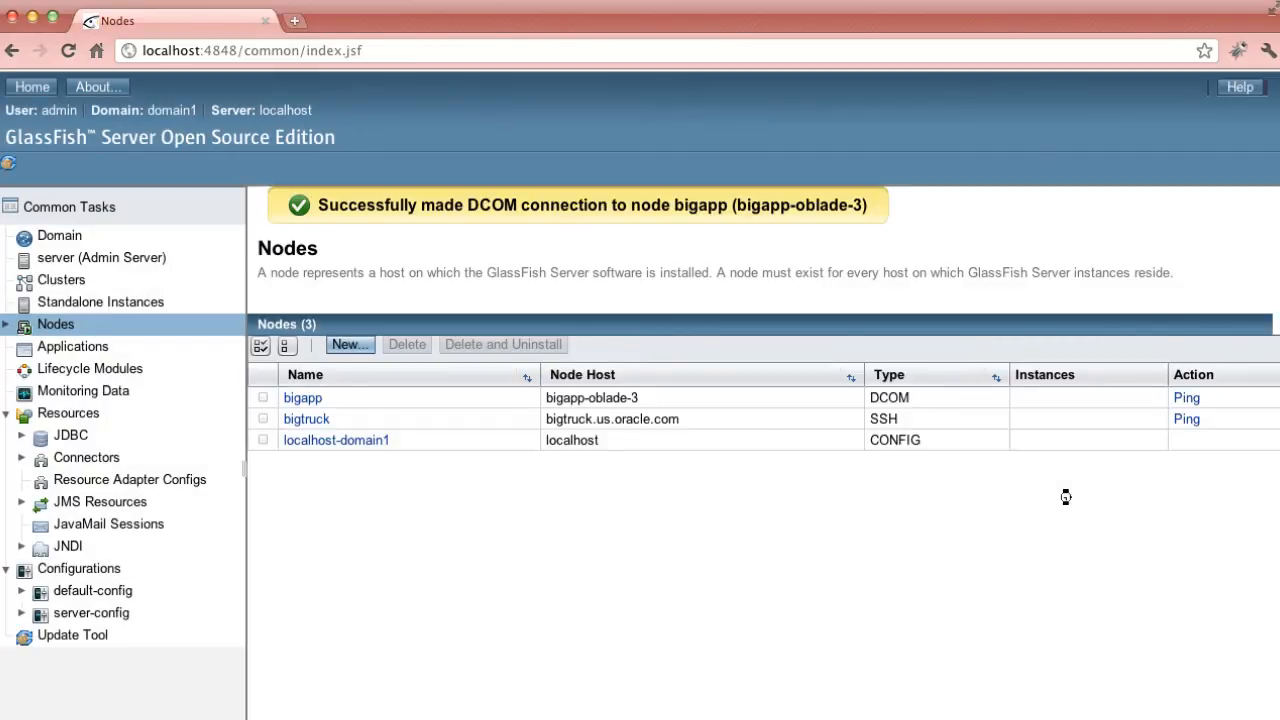
mouse_move(96, 296)
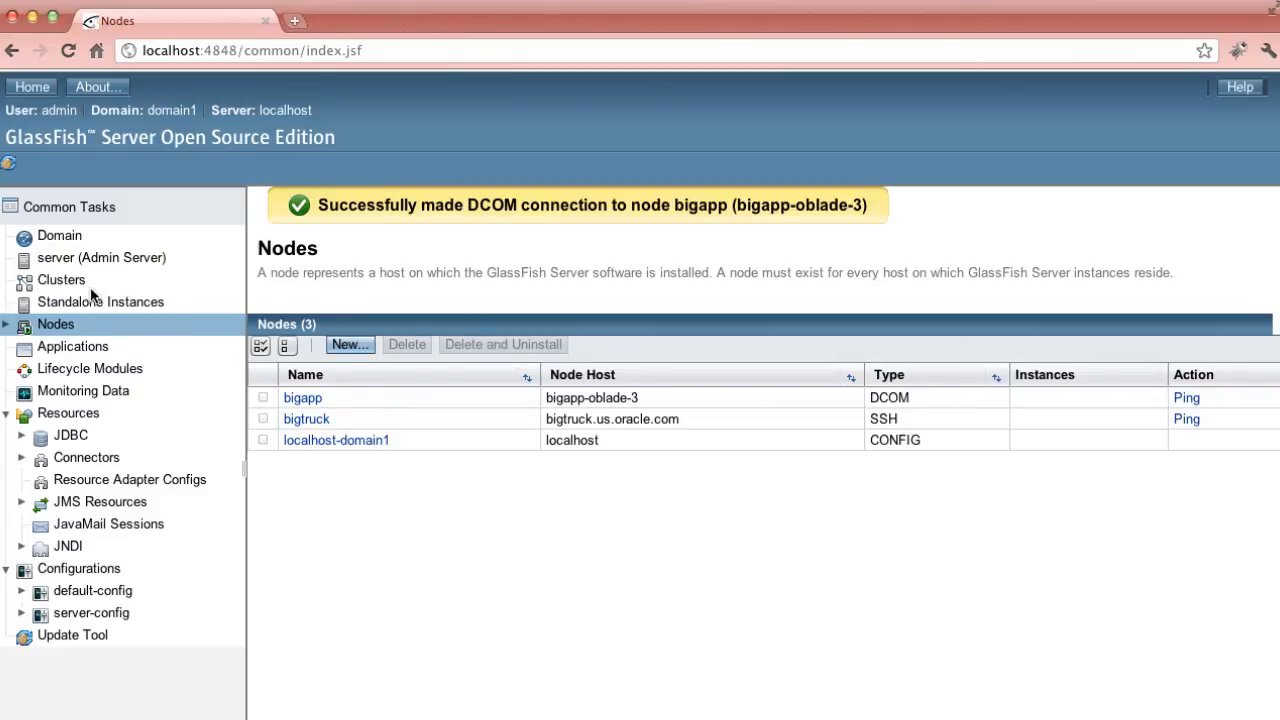
- Begin a new cluster named clusterABC from the Clusters list
left_click(60, 280)
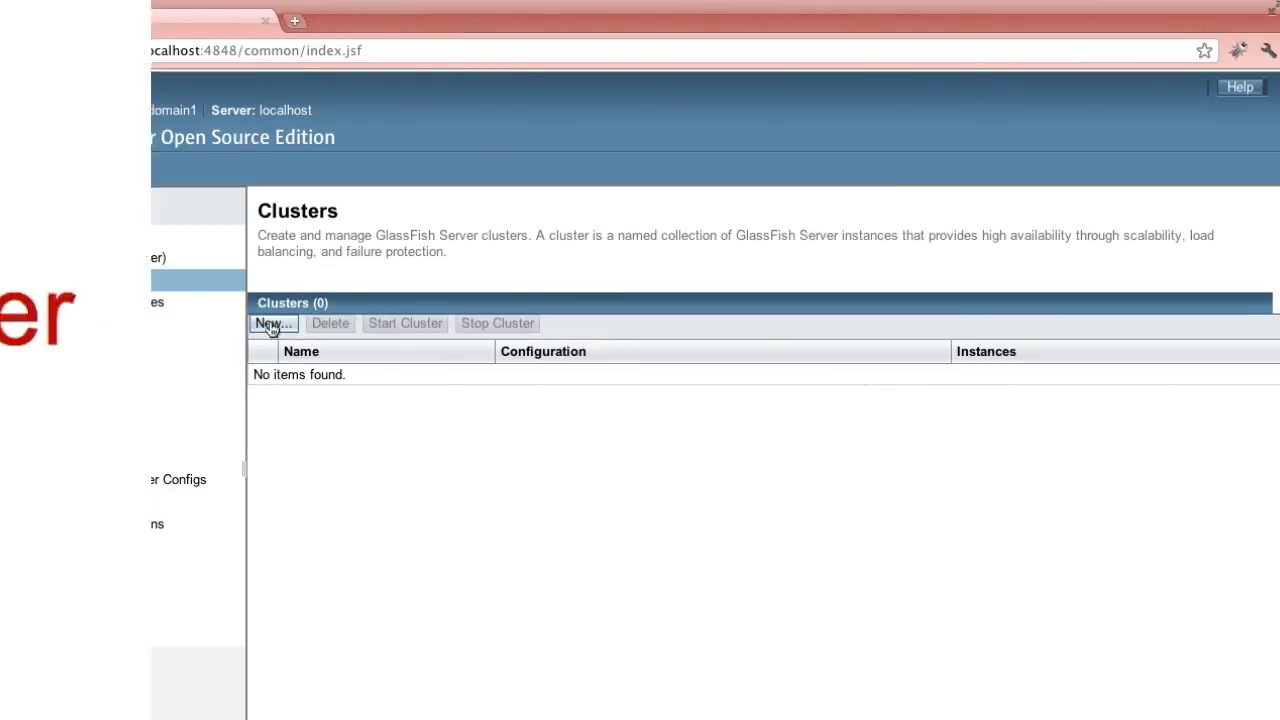
left_click(272, 324)
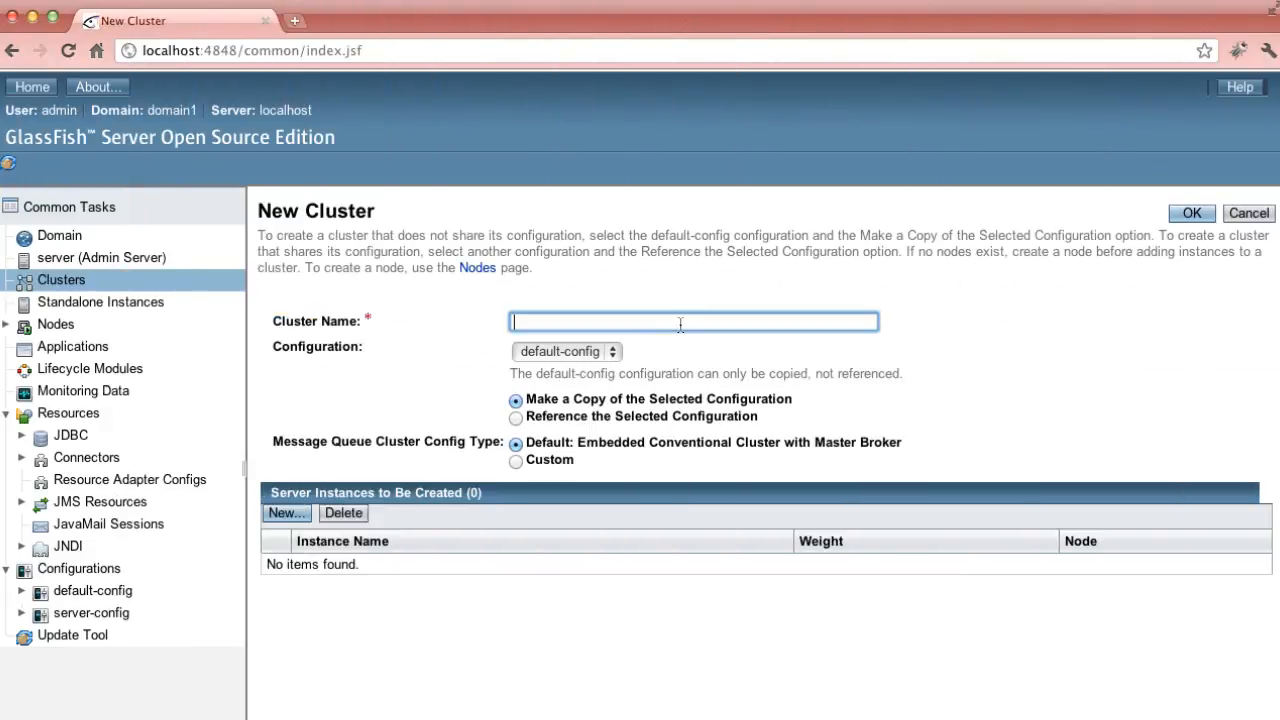
type("clusterABC")
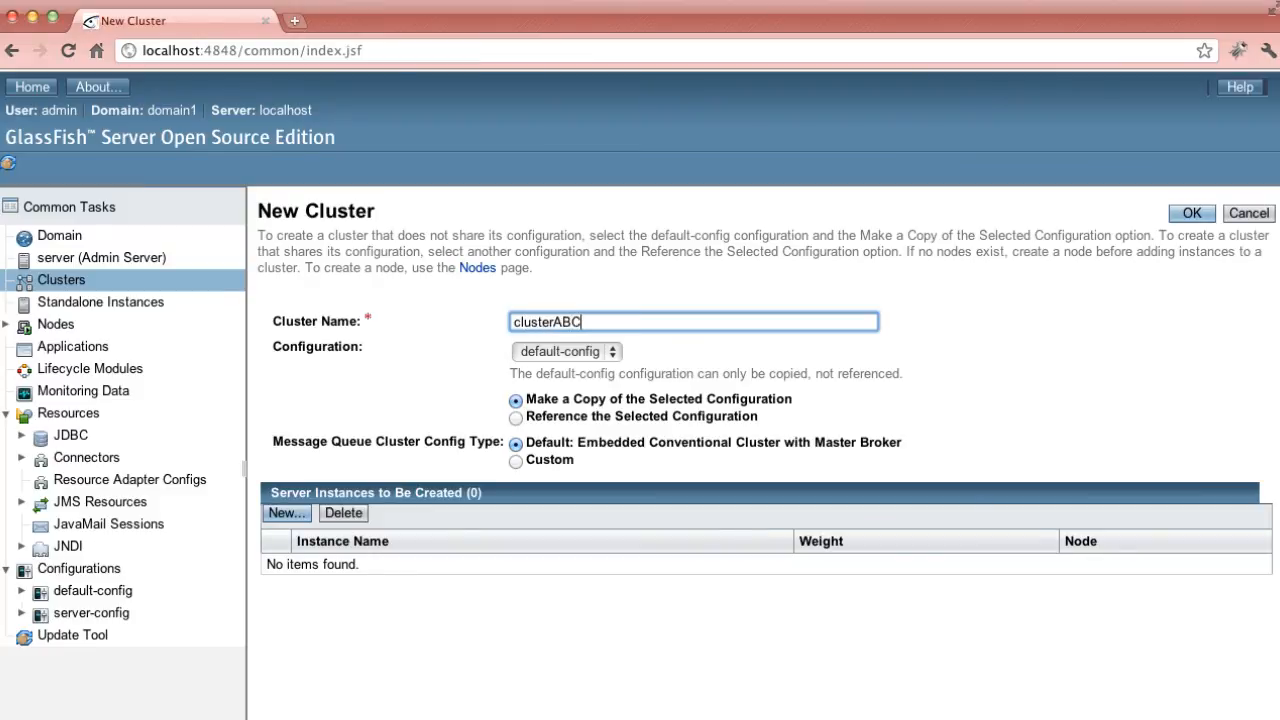
- Add instances ABC-1 on node bigapp and ABC-2 on node bigtruck to the cluster
left_click(286, 512)
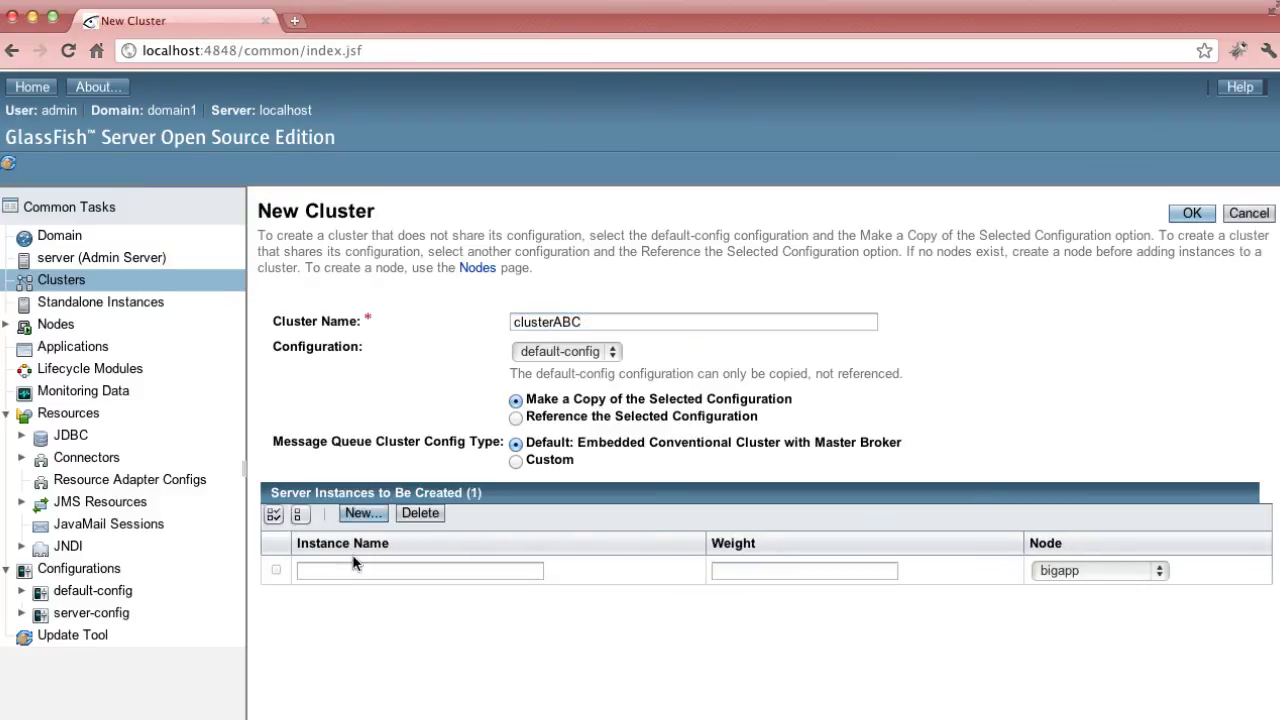
type("ABC-1")
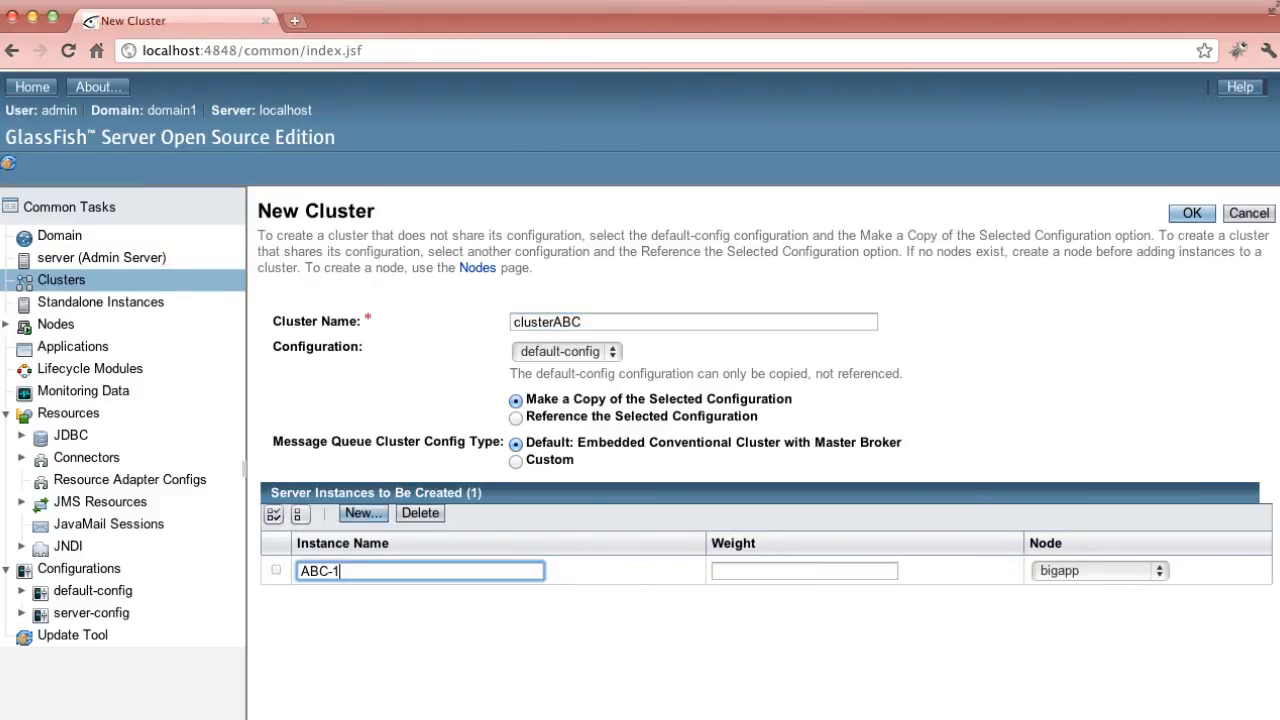
mouse_move(1160, 572)
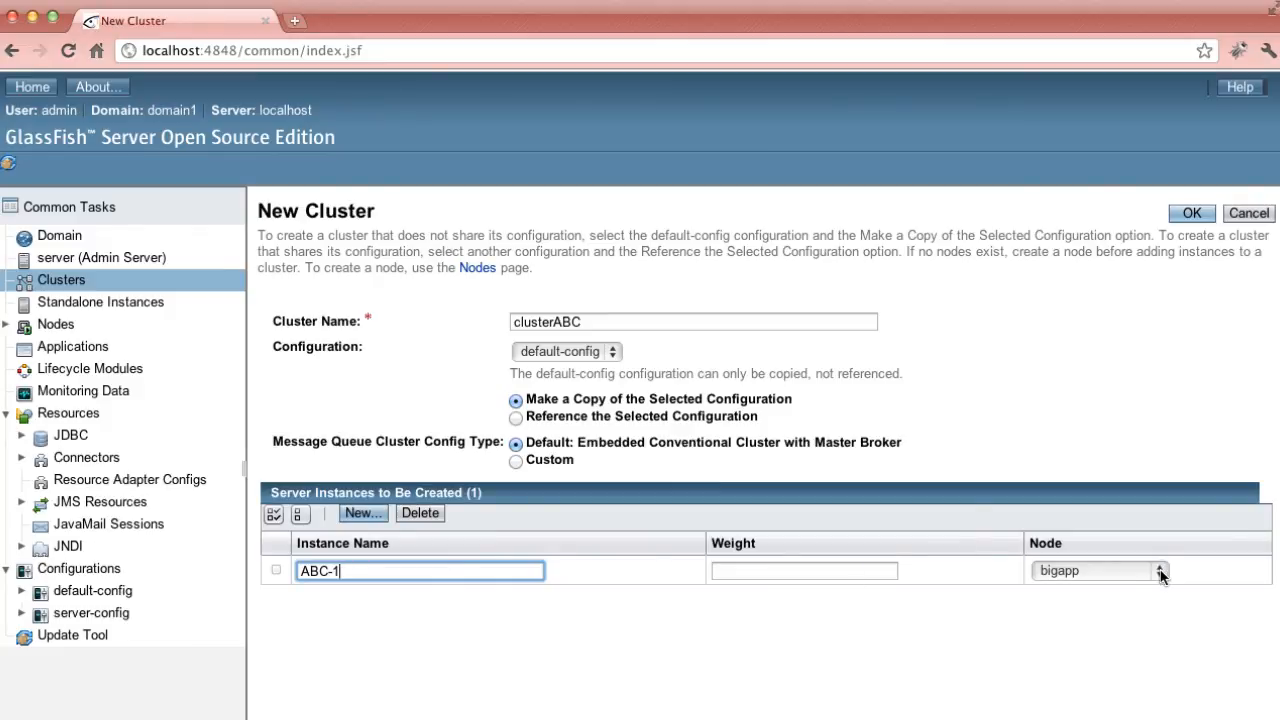
left_click(364, 512)
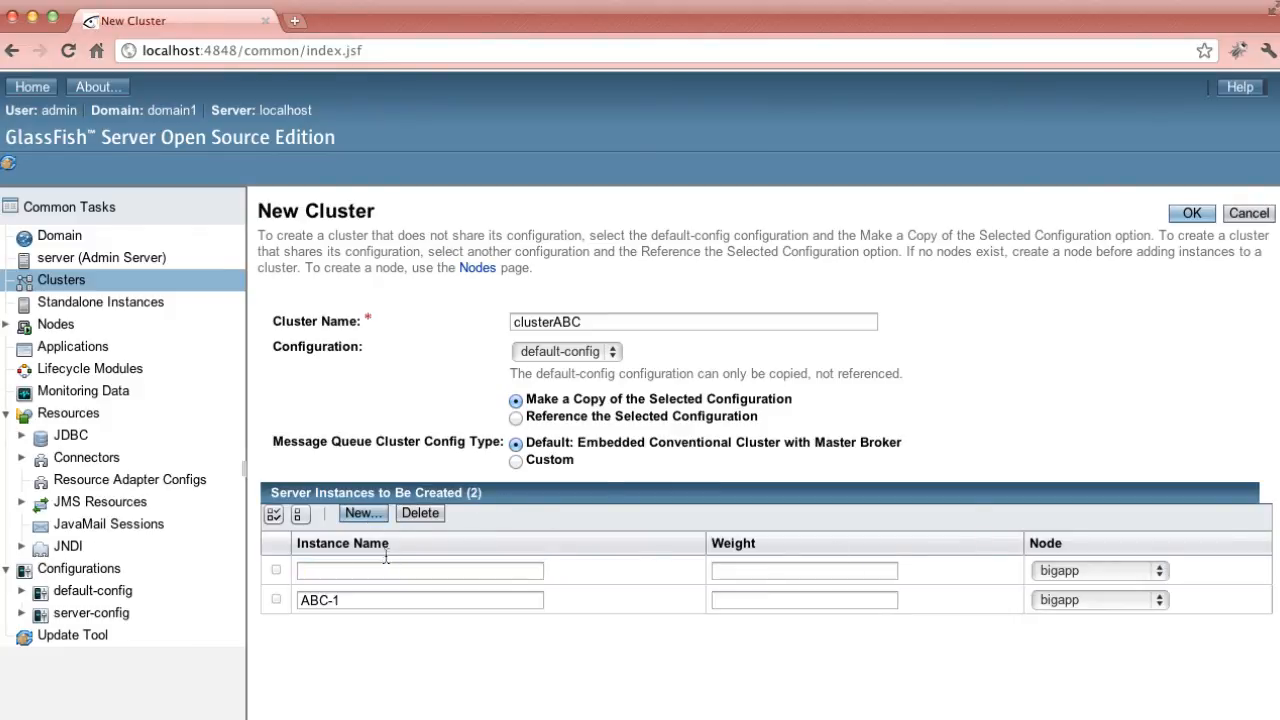
type("ABC-2")
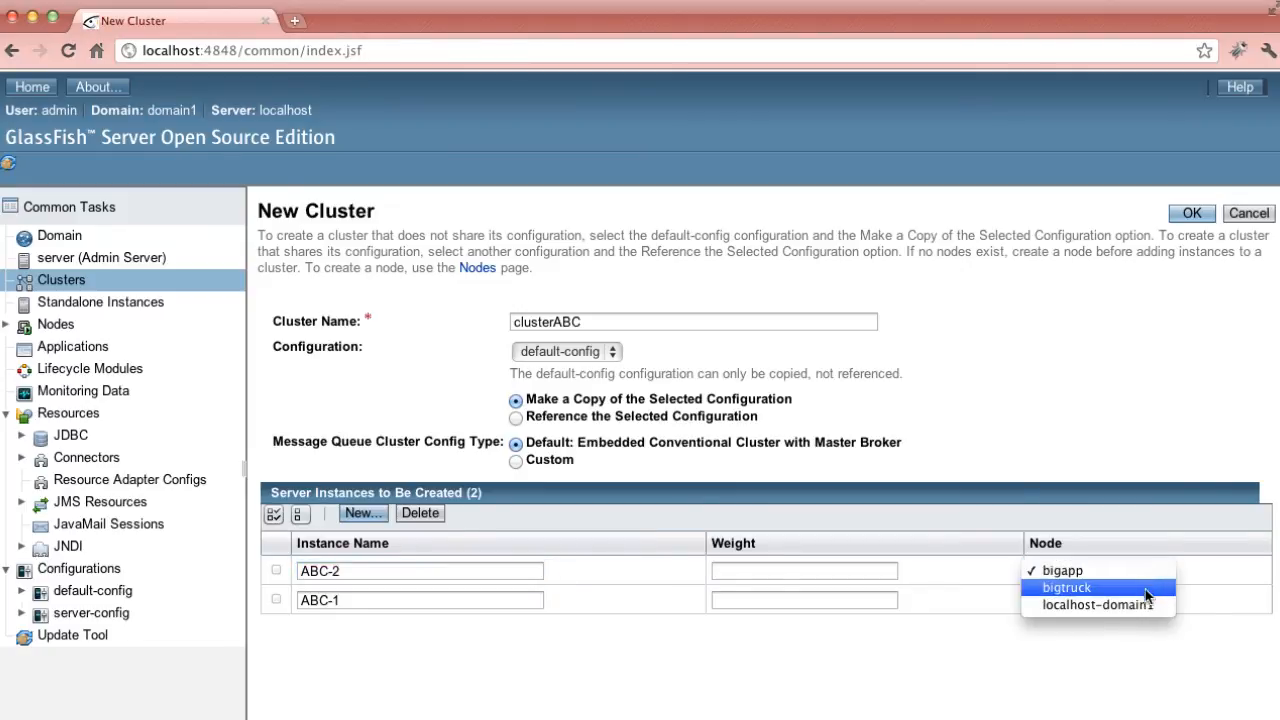
left_click(1066, 588)
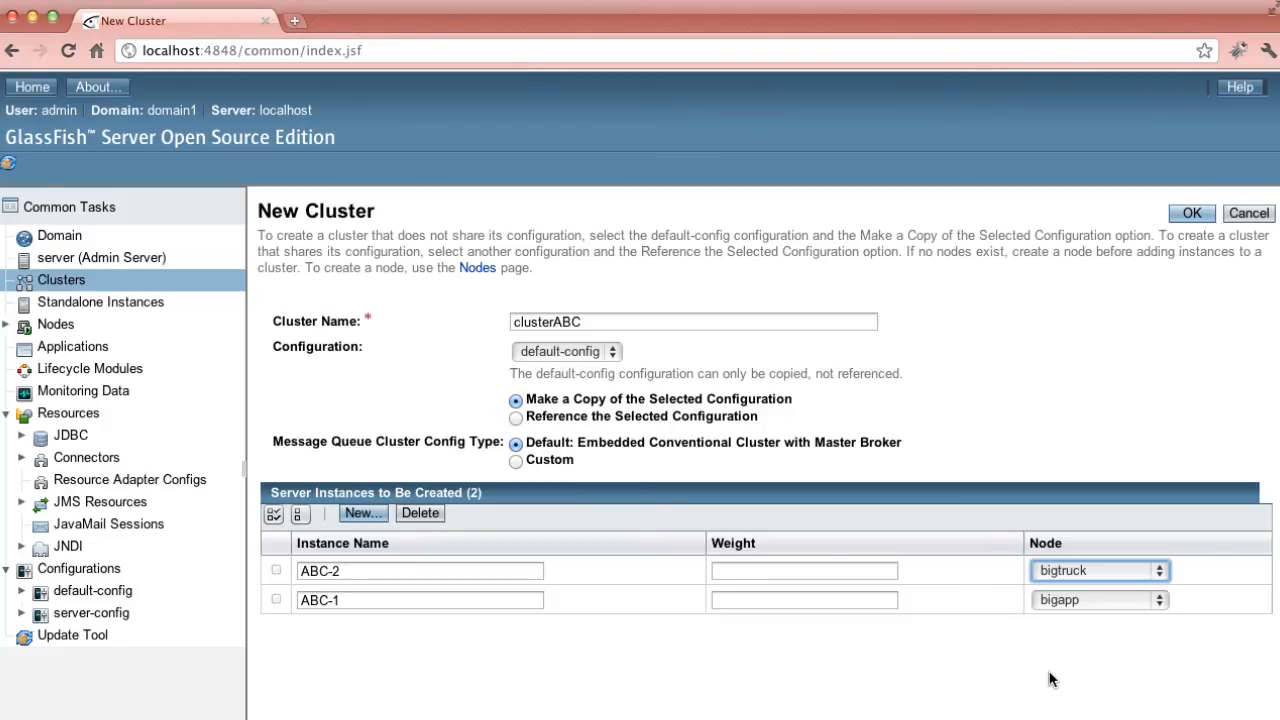
mouse_move(1168, 240)
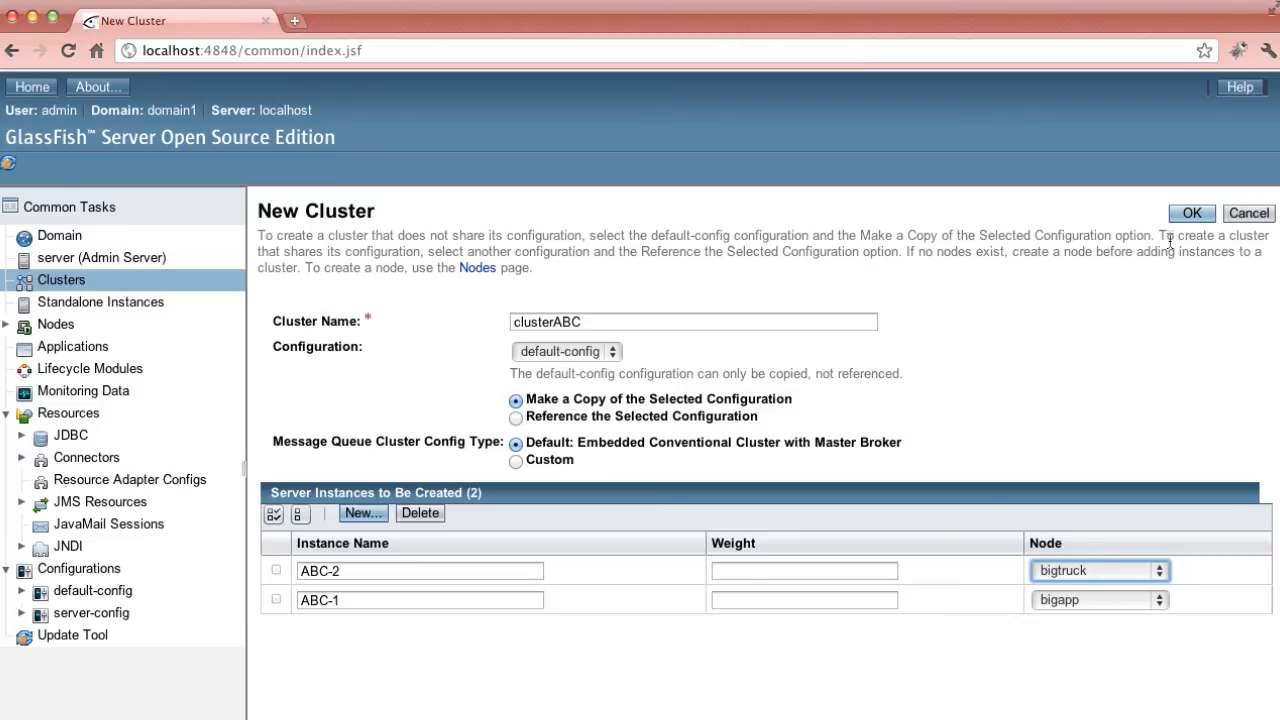
- Create clusterABC, then start it with instances ABC-1 and ABC-2 and confirm
left_click(1192, 212)
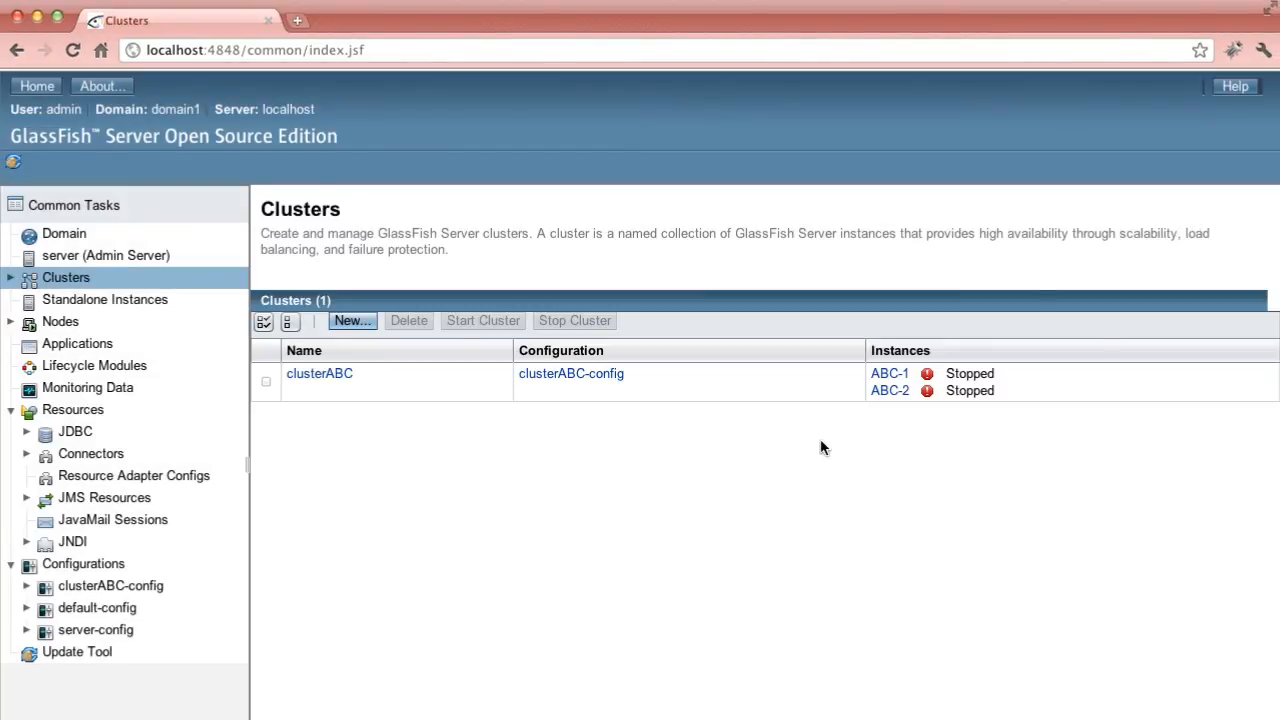
mouse_move(420, 456)
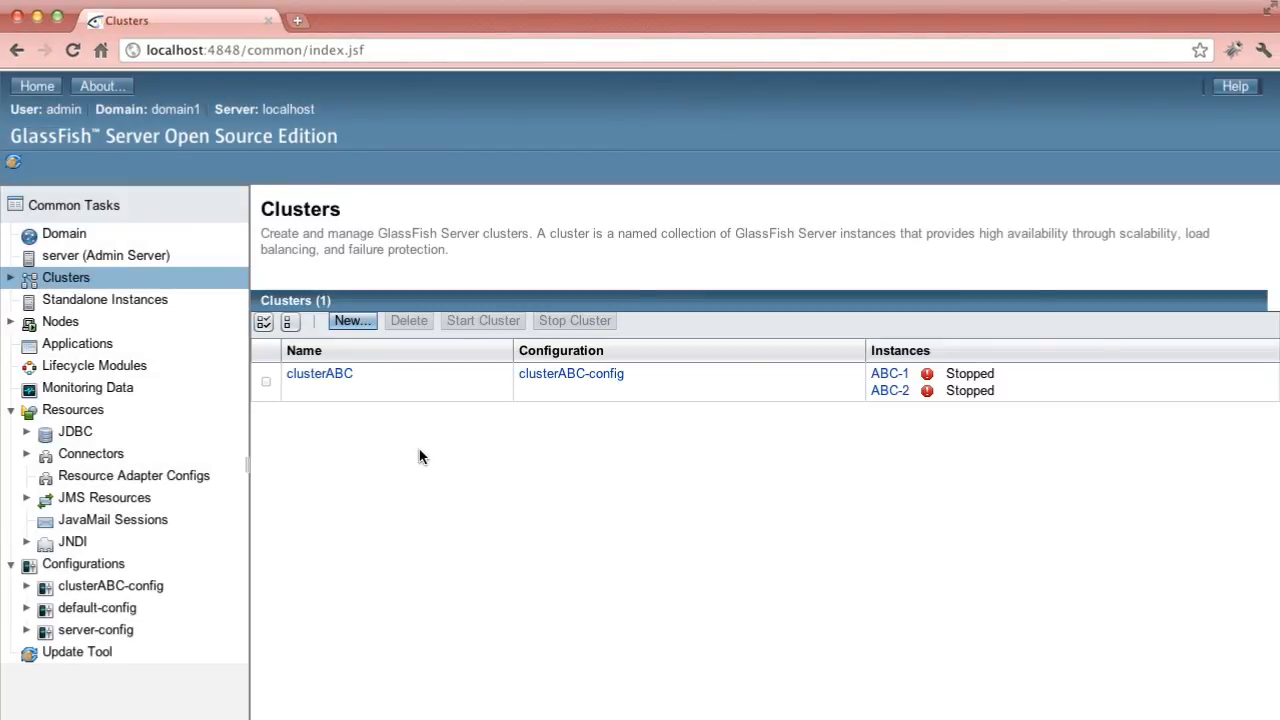
left_click(266, 380)
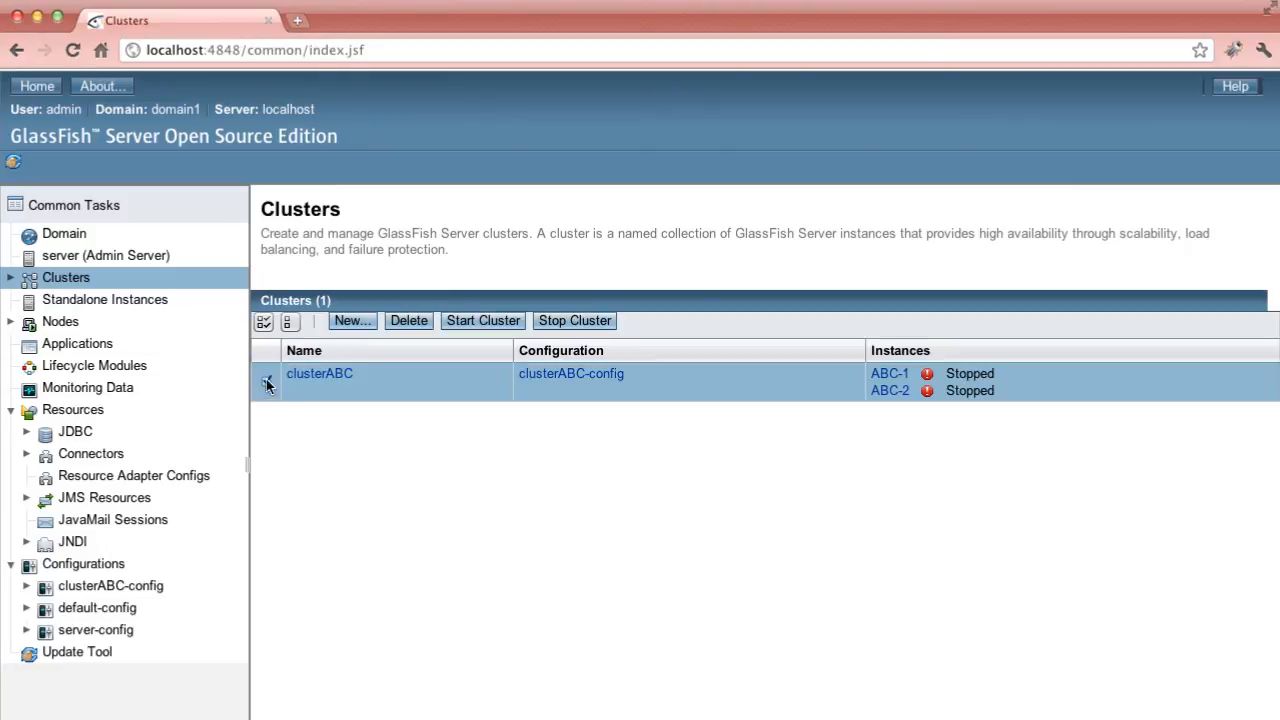
left_click(484, 320)
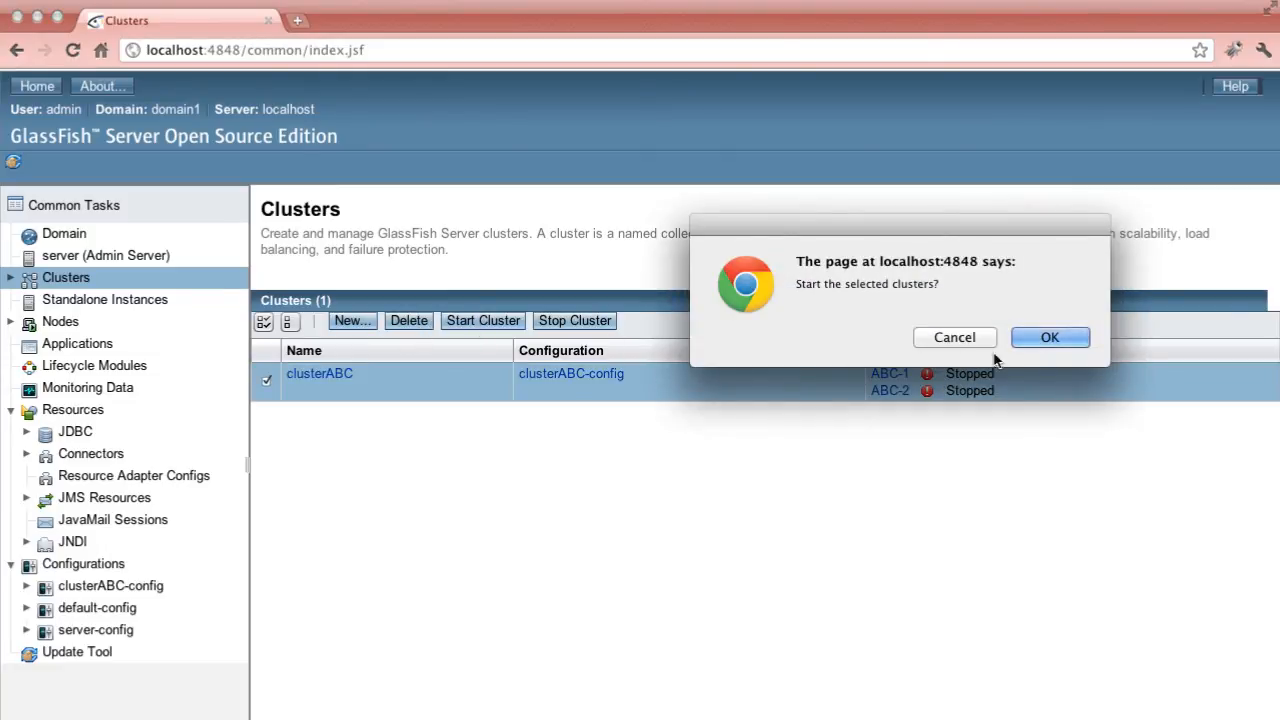
left_click(1050, 336)
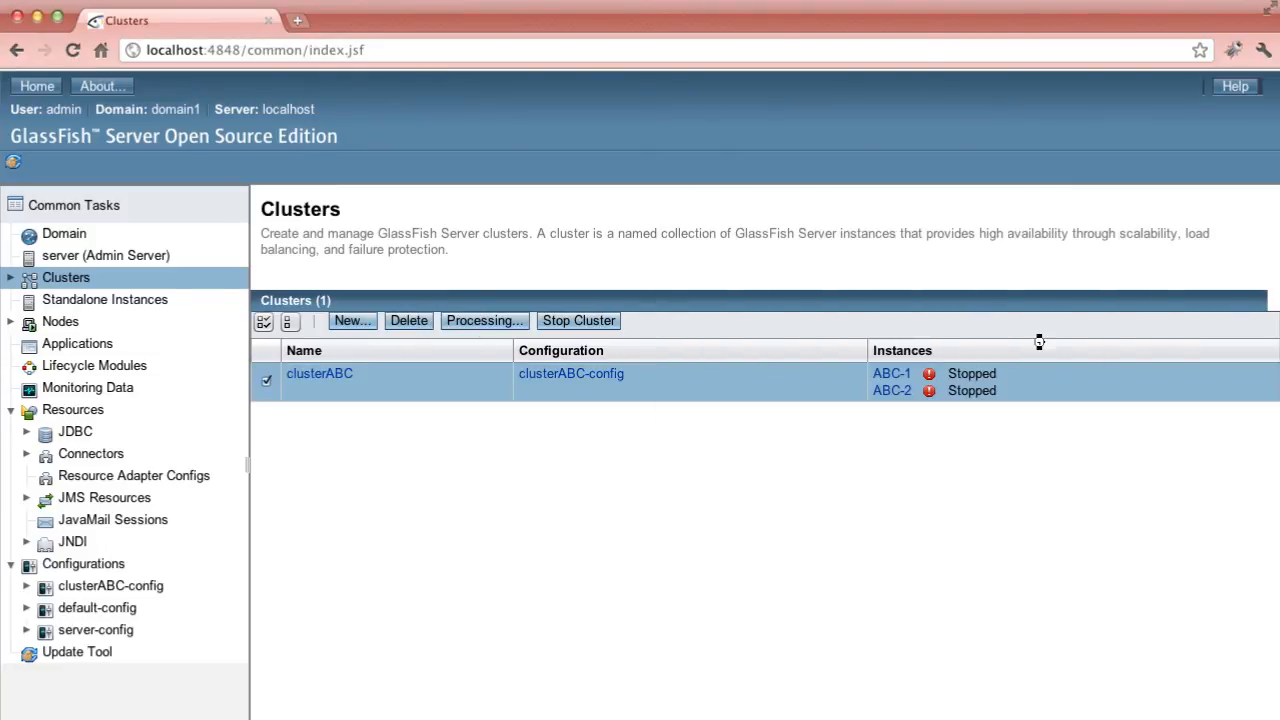